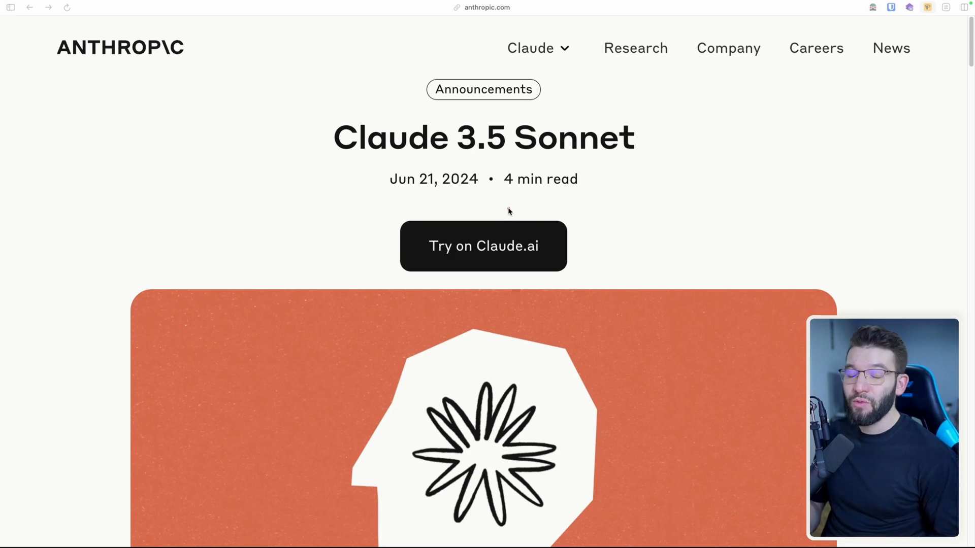
mouse_move(516, 213)
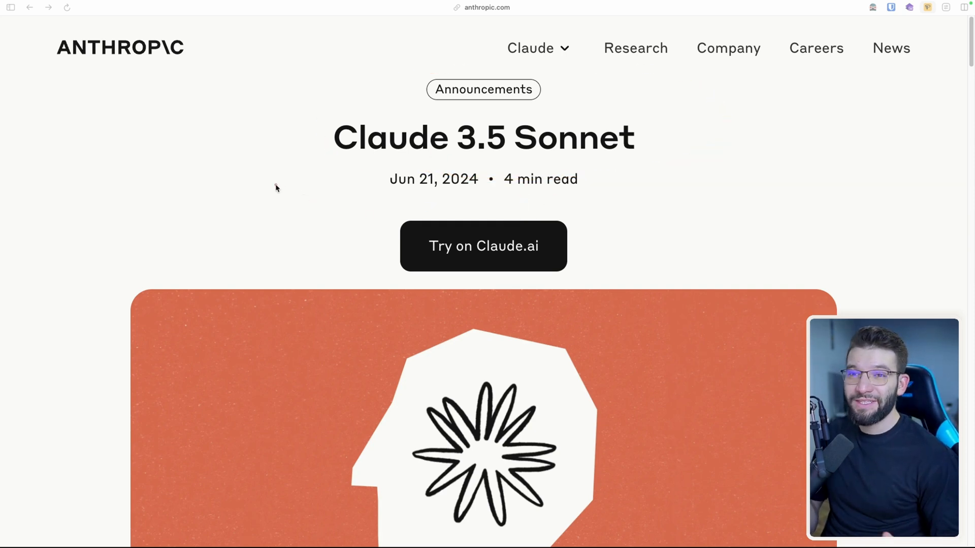
mouse_move(481, 187)
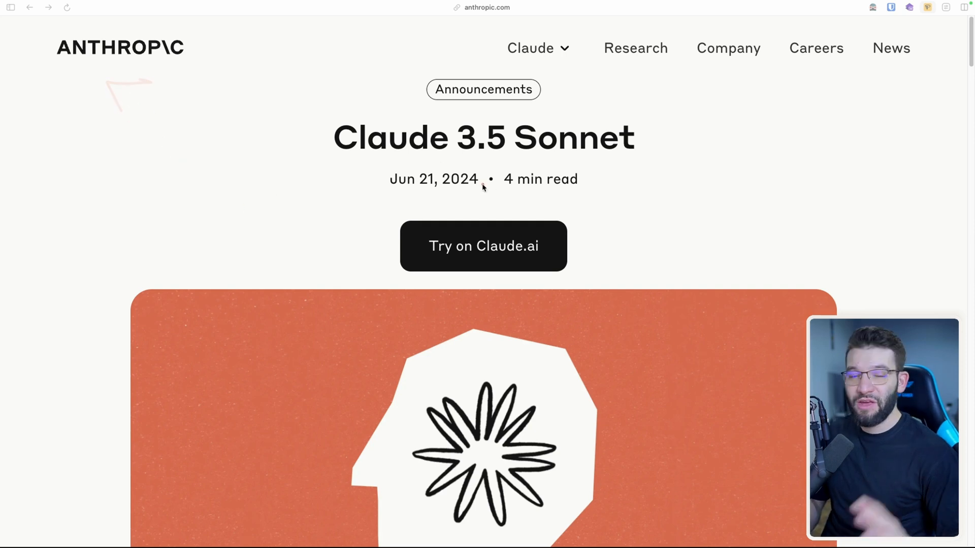
mouse_move(523, 206)
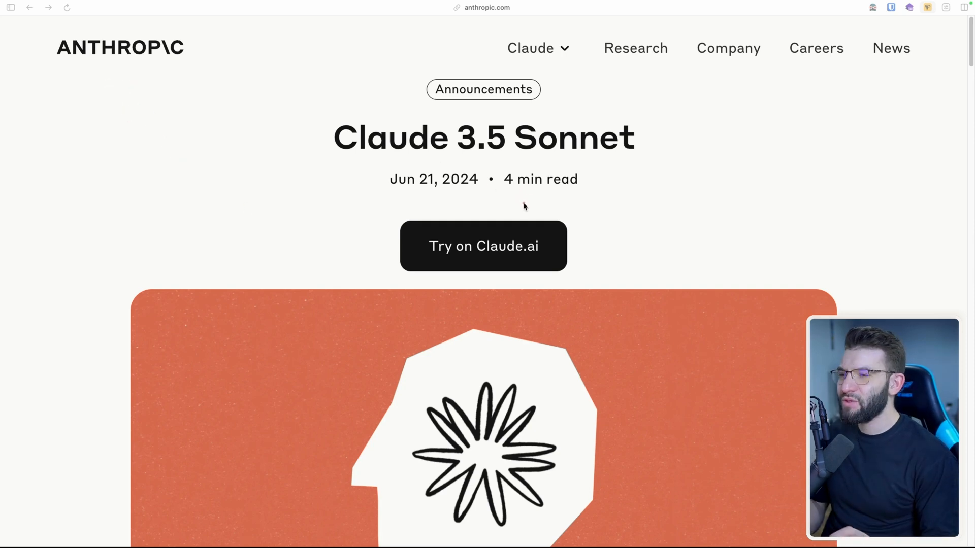
mouse_move(520, 212)
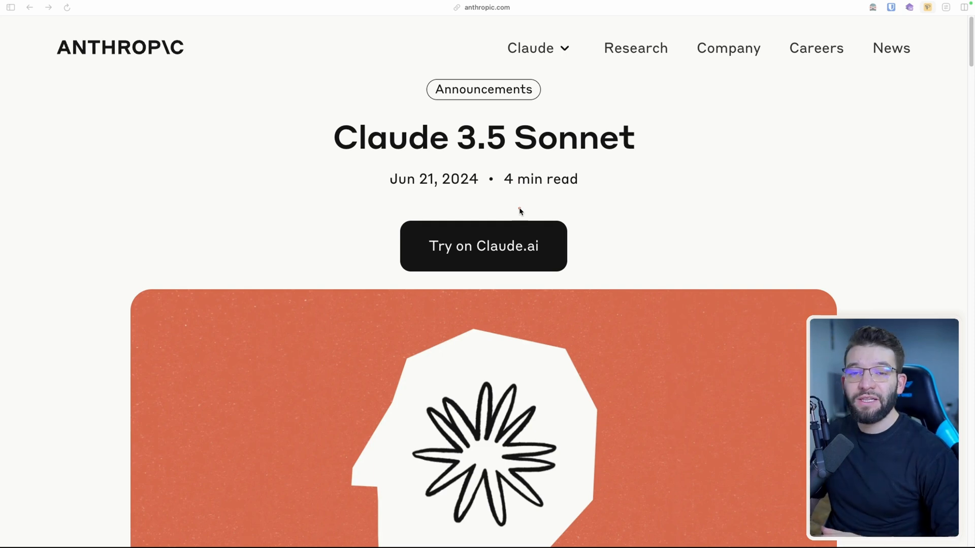
- View the generated 8-bit crab SVG and send a follow-up asking for seashells in the same style
scroll(down, 3)
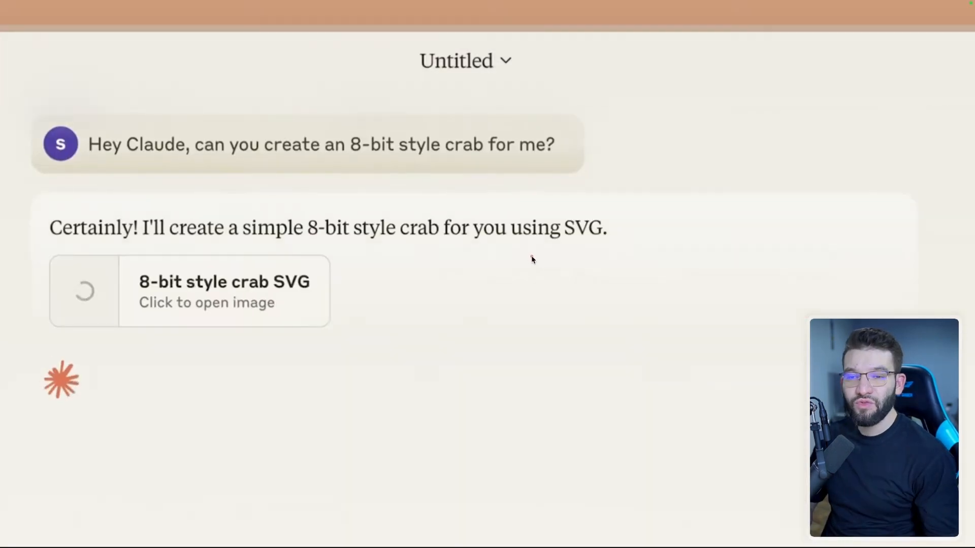
click(189, 291)
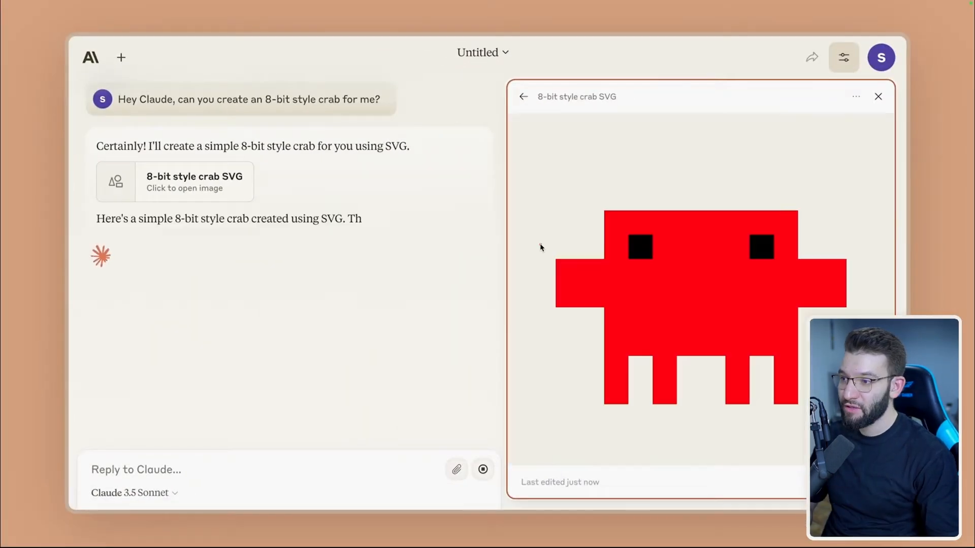
text(Crustaceous)
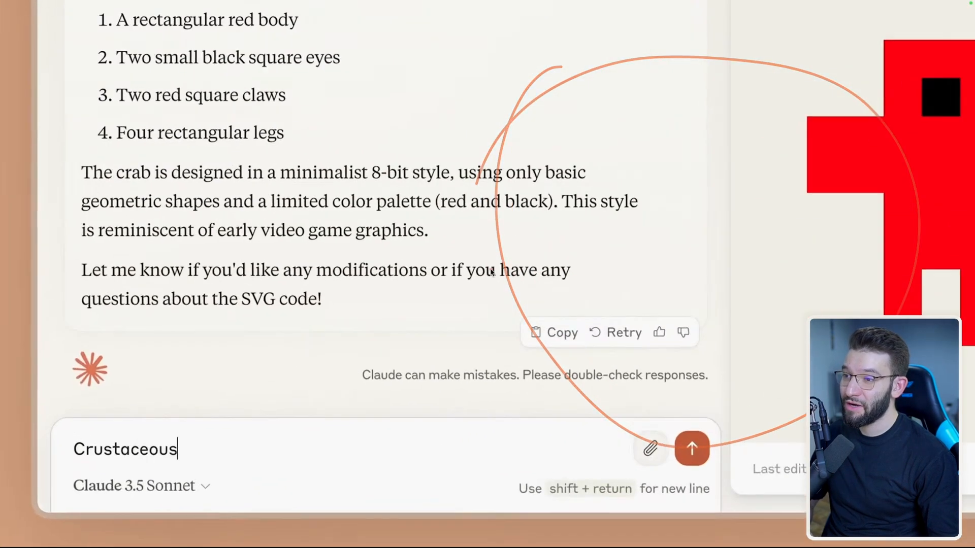
click(691, 448)
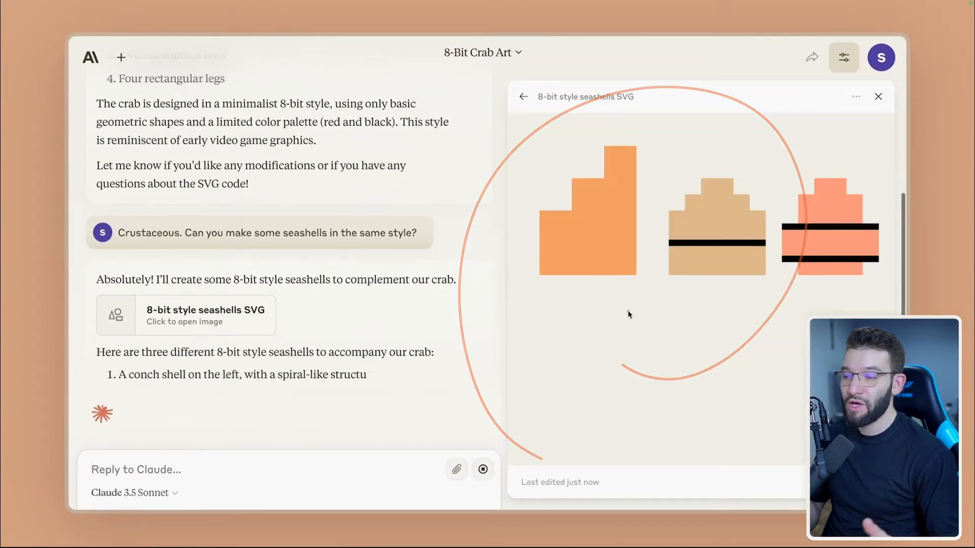
scroll(down, 3)
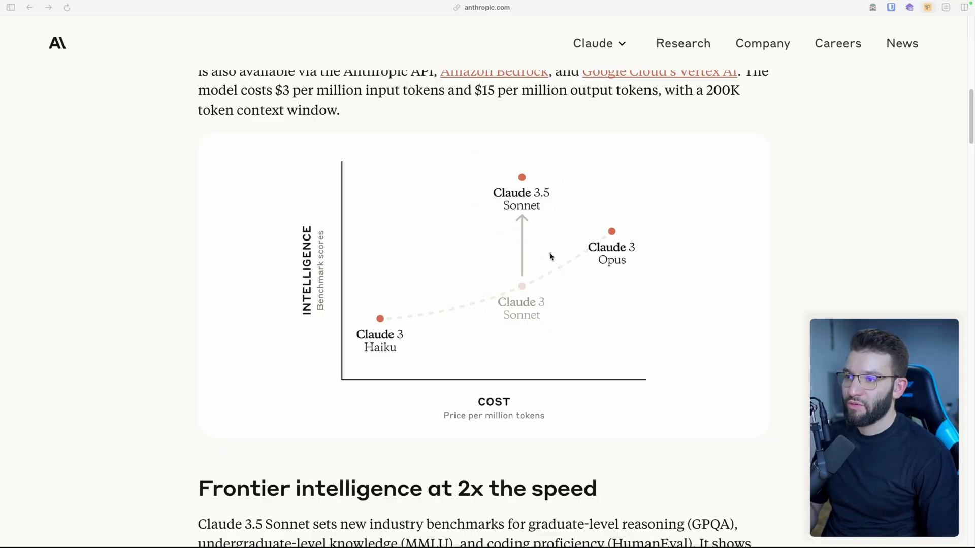
scroll(up, 3)
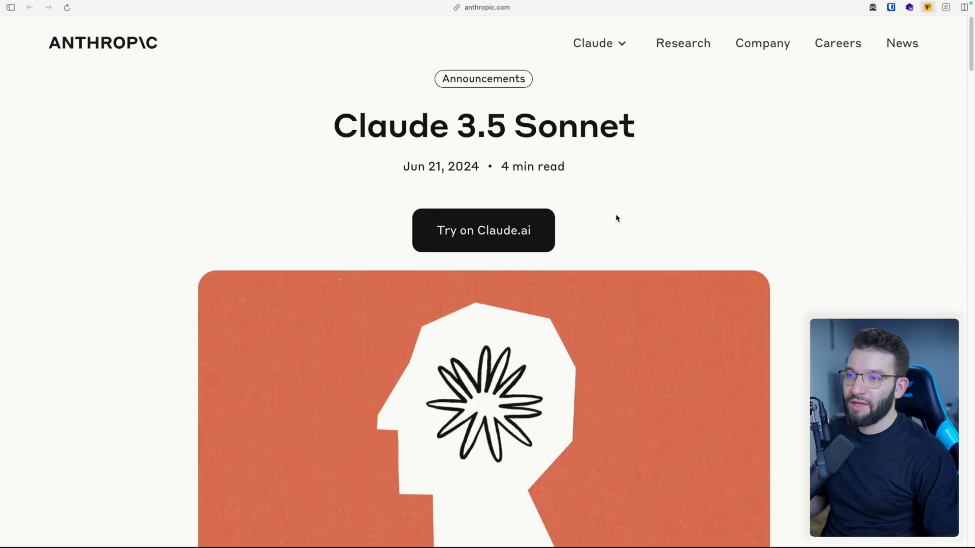
mouse_move(629, 209)
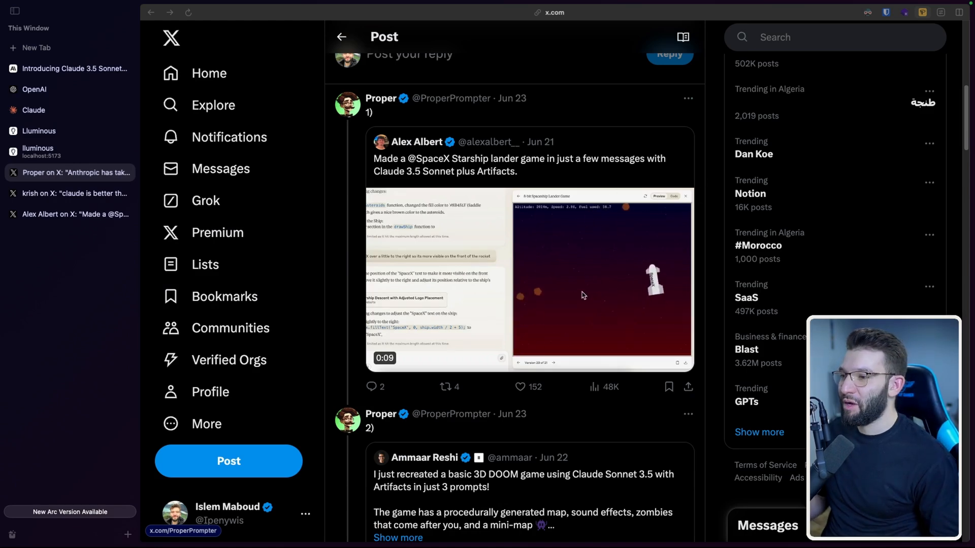
- Scroll the Claude 3.5 Sonnet examples thread and open the post about Claude beating designers with its Tetris video
scroll(down, 3)
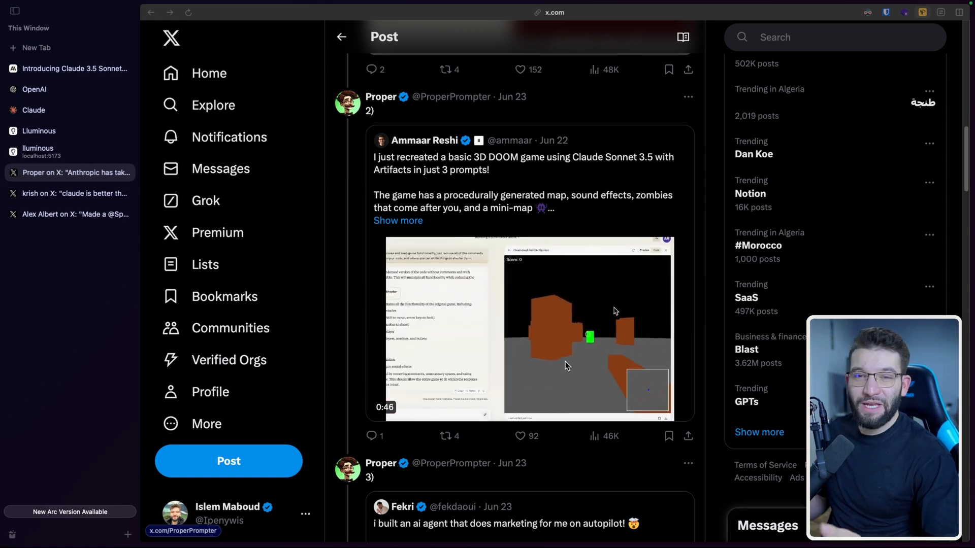
scroll(down, 3)
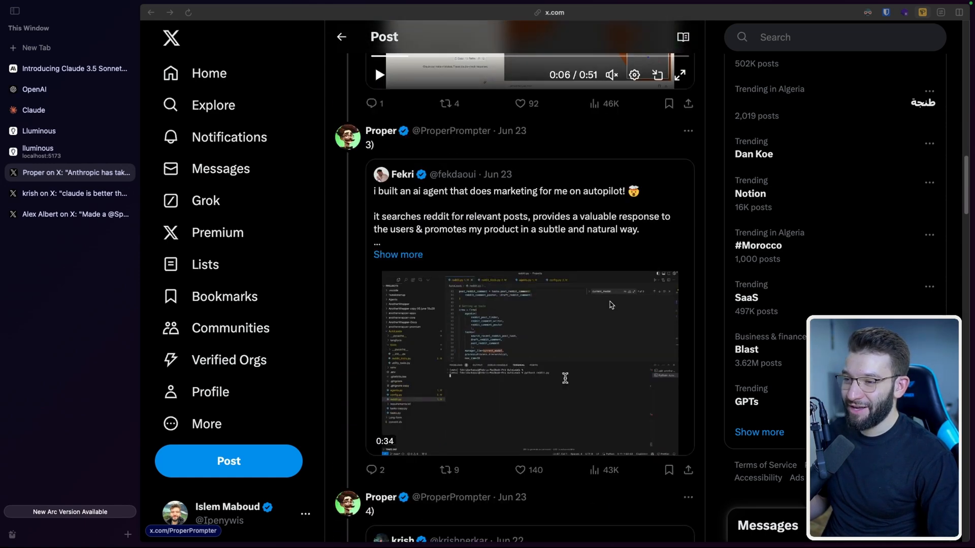
scroll(down, 3)
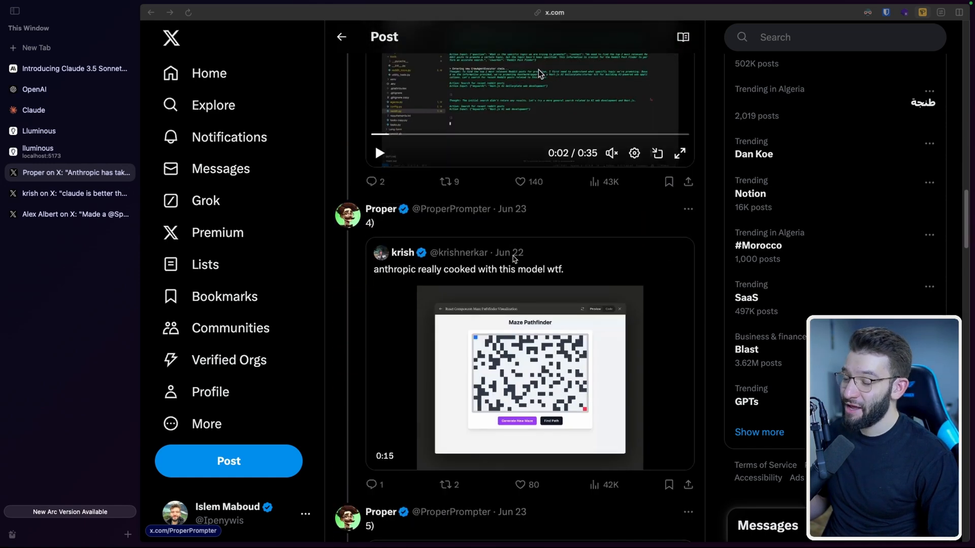
scroll(down, 3)
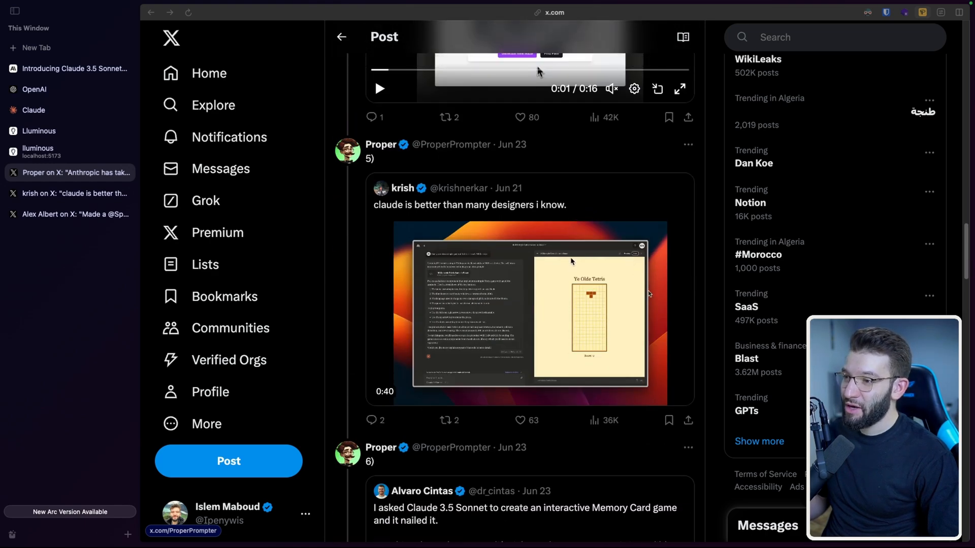
scroll(down, 3)
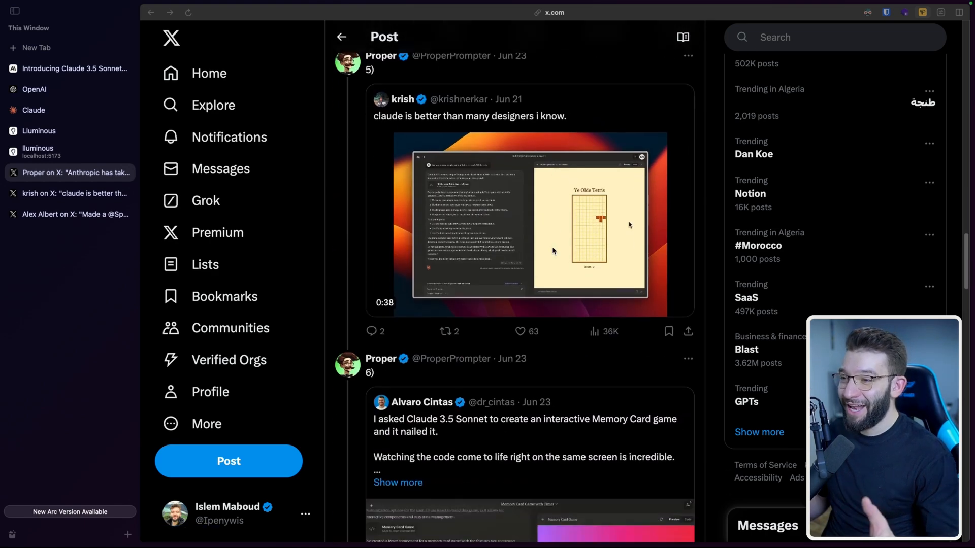
scroll(down, 3)
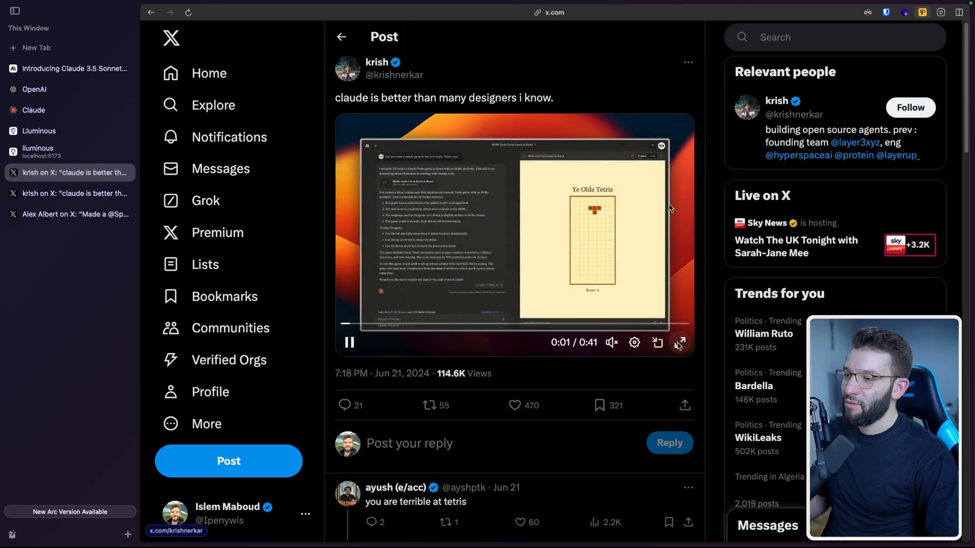
click(678, 343)
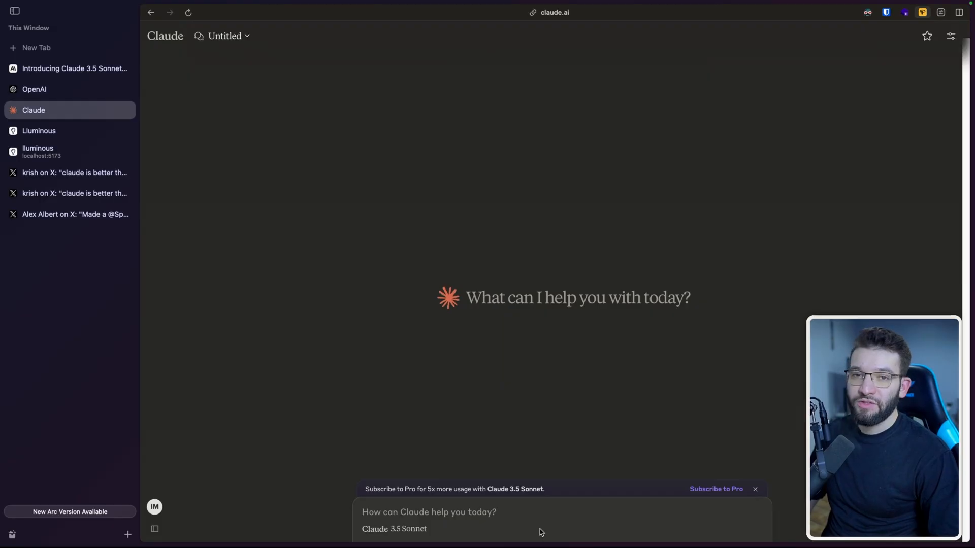
- Draft the prompt 'Can you make a tetris game in react. 1800s style.' without sending it
text(Can you)
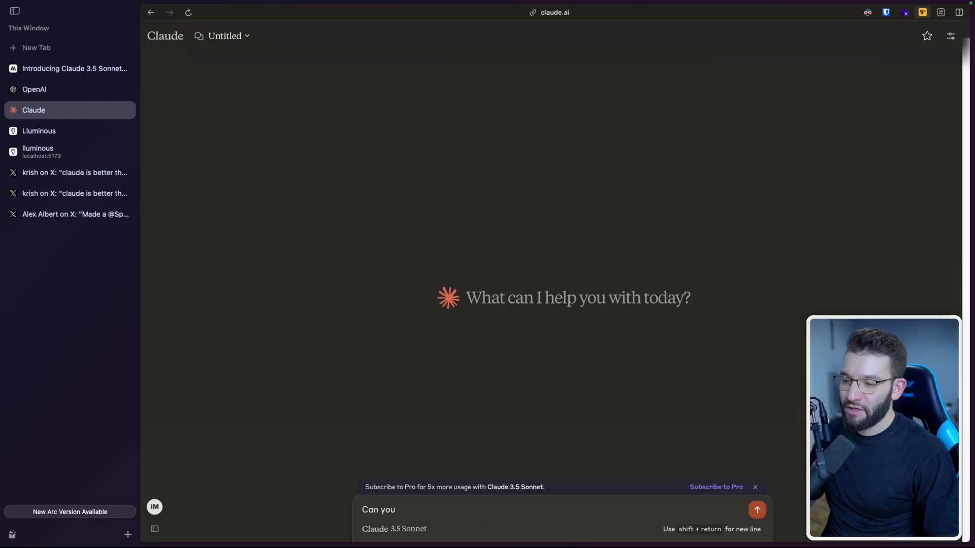
text(make a tetris a)
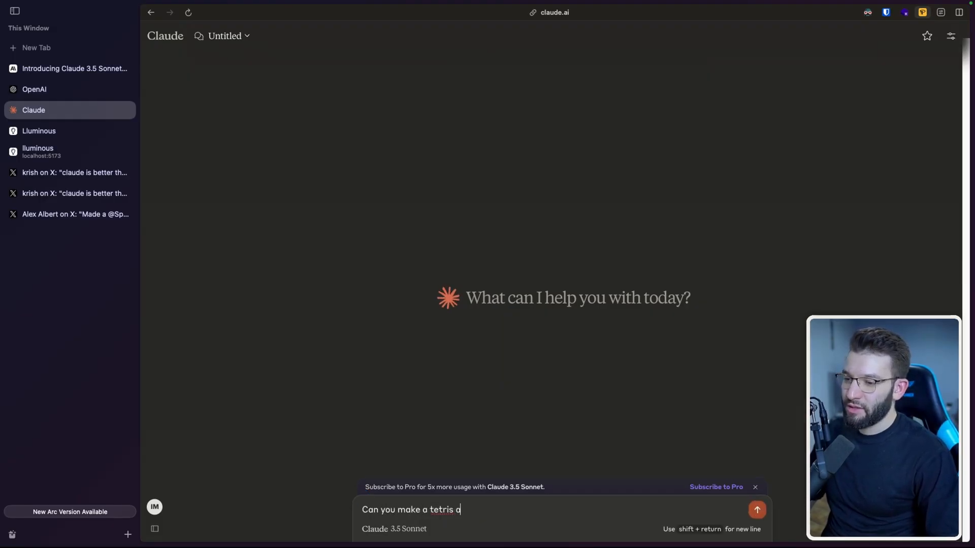
text(game in react)
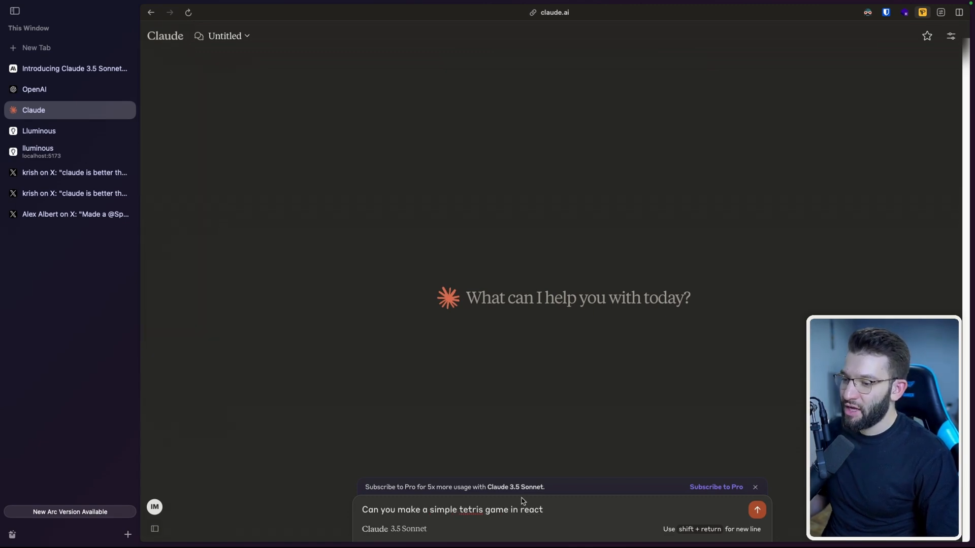
text(.)
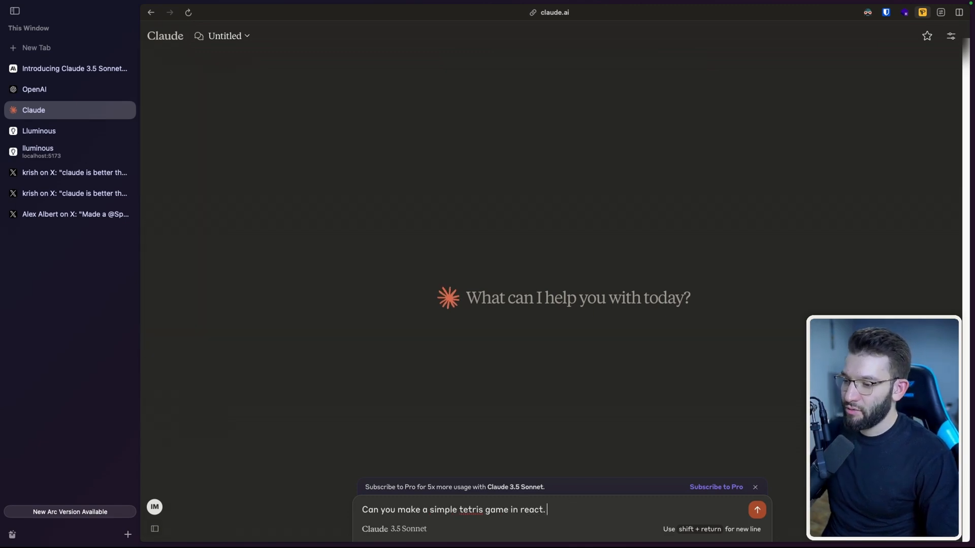
text(1800s)
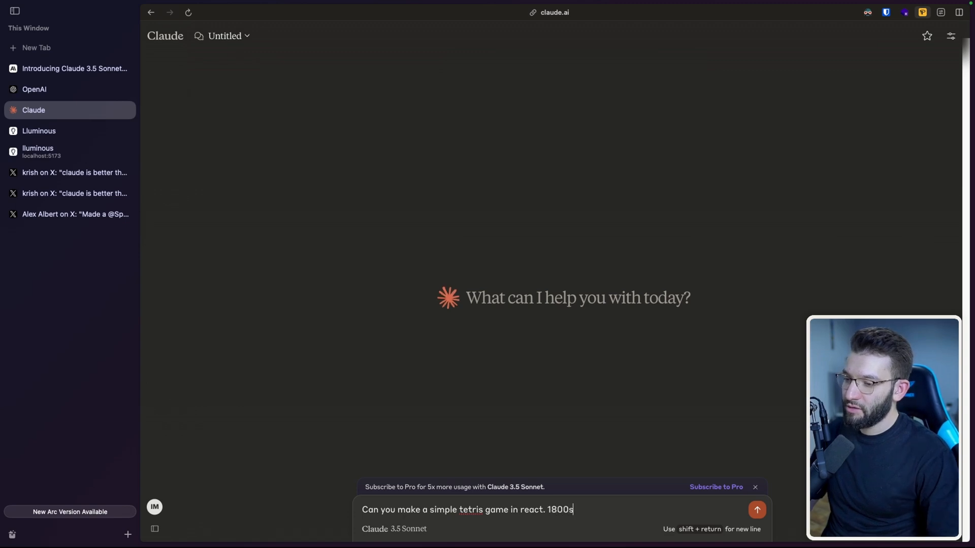
text(style.)
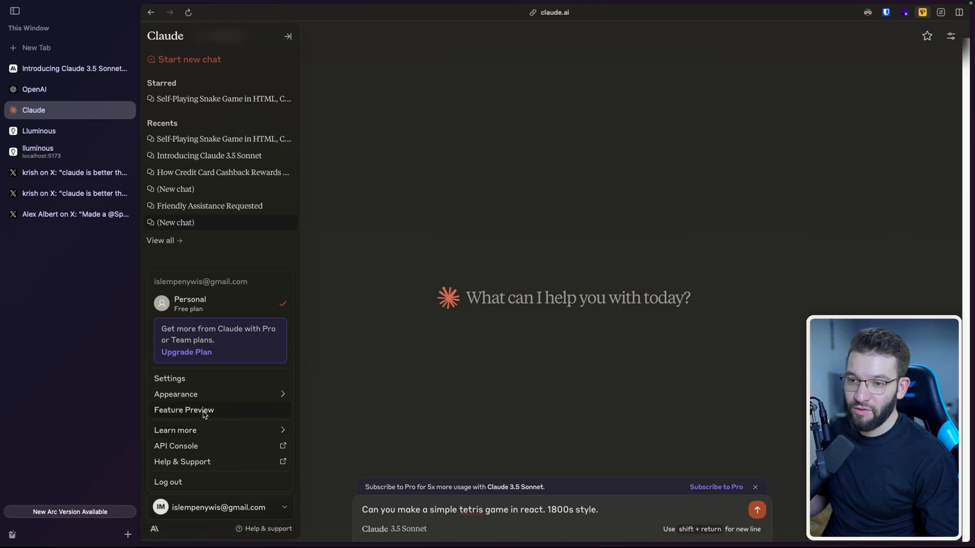
- Confirm Artifacts is on in Feature Preview, then send the Tetris request
click(184, 409)
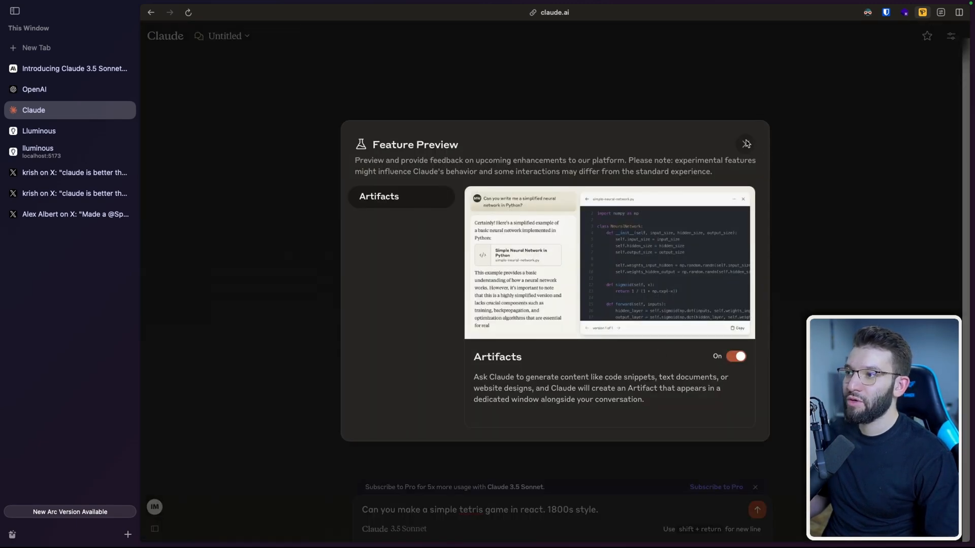
click(747, 144)
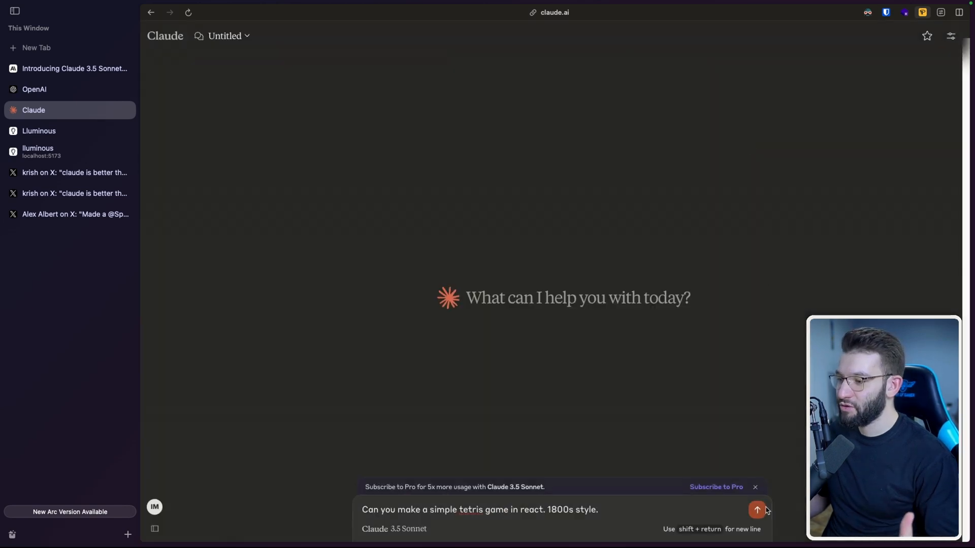
click(756, 510)
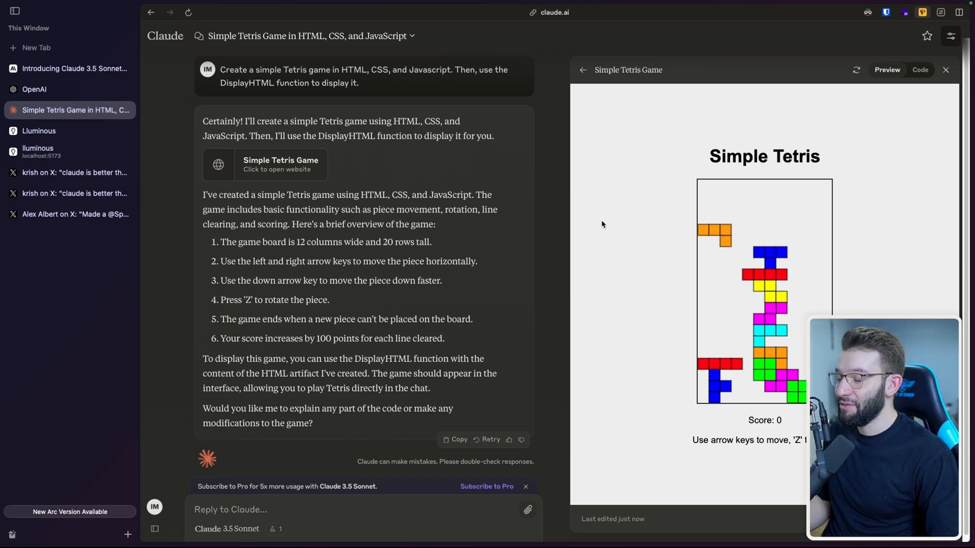
- Return to the Claude.ai home page after viewing the Tetris artifact preview
click(74, 110)
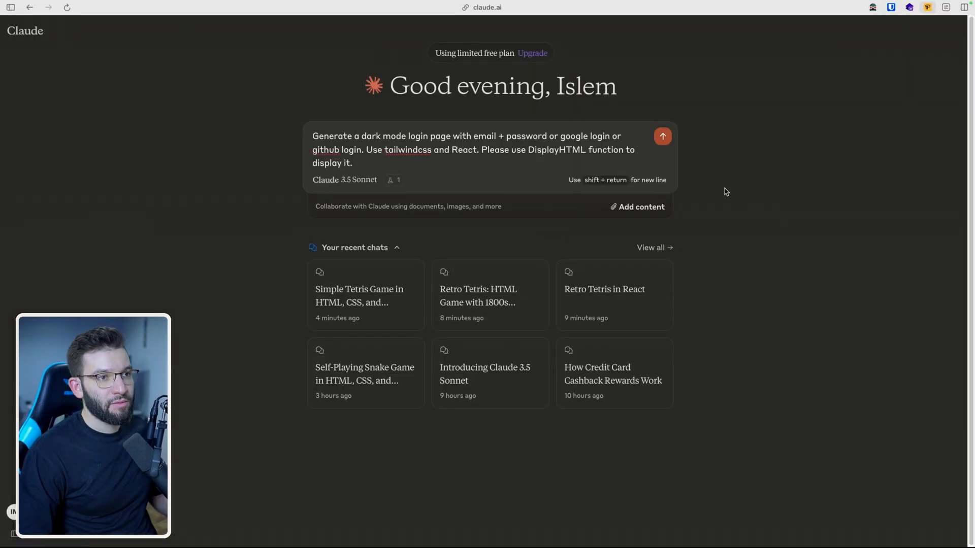
mouse_move(468, 166)
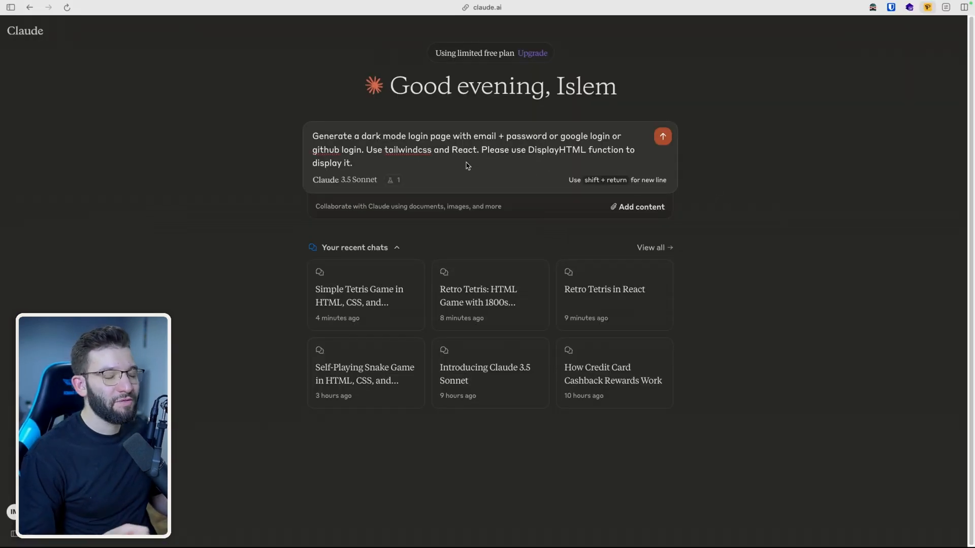
mouse_move(379, 161)
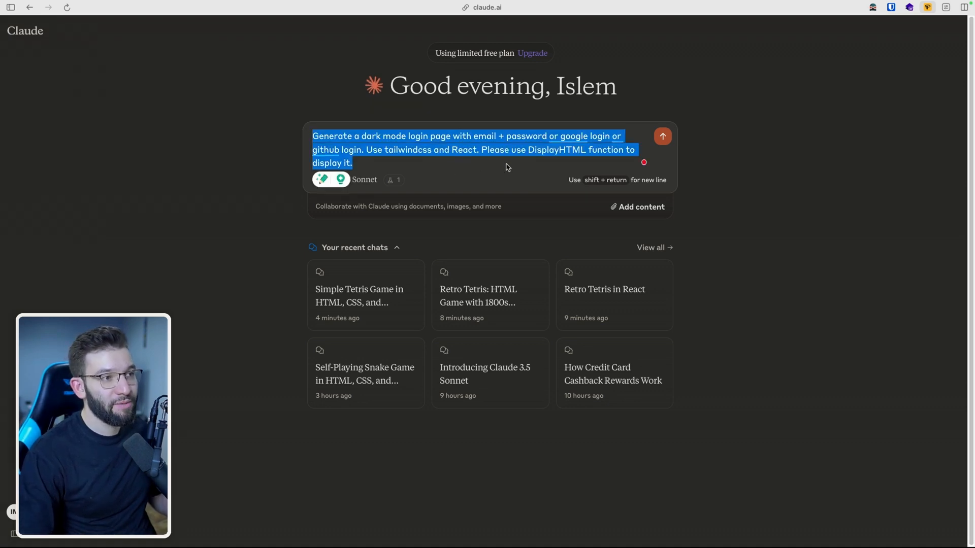
- Review the dark-mode login page prompt and send it to generate the artifact
click(367, 146)
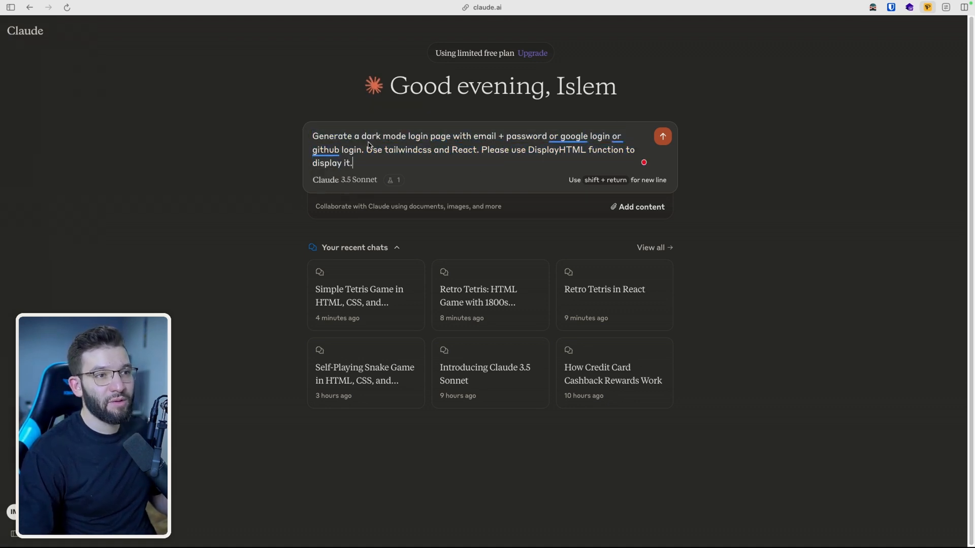
double_click(438, 136)
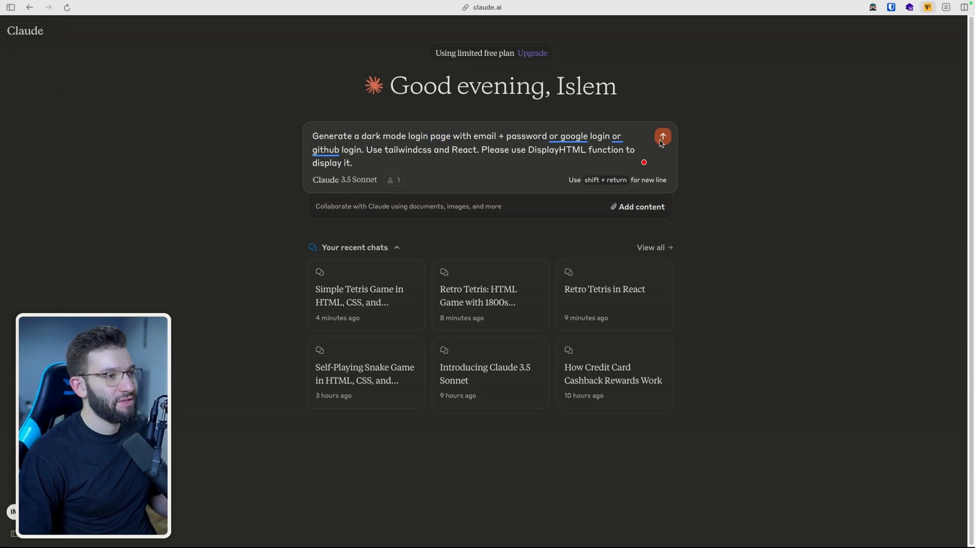
click(661, 136)
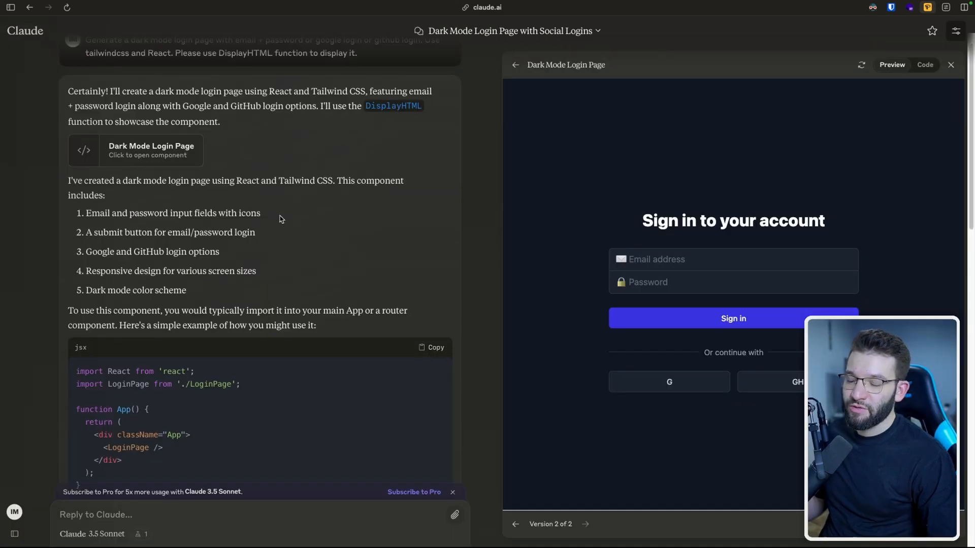
scroll(down, 3)
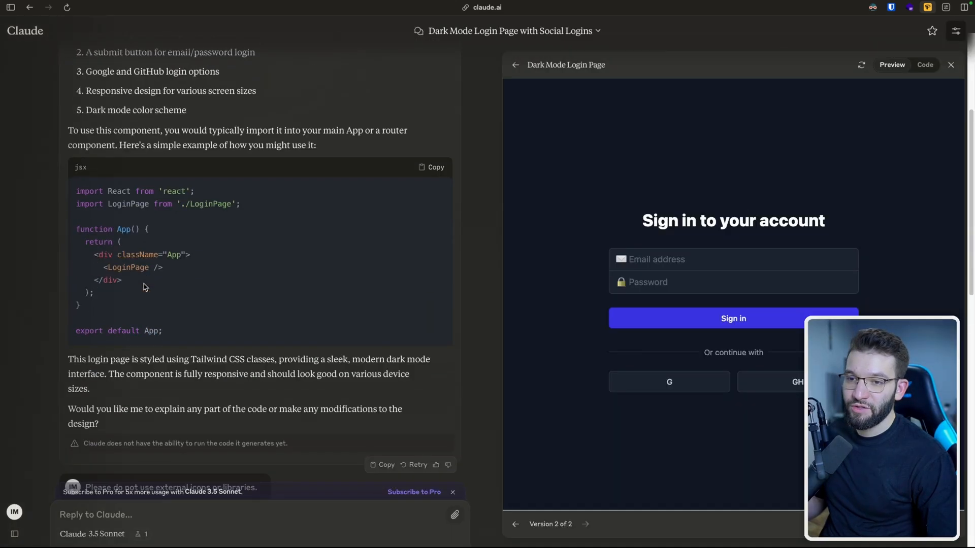
scroll(down, 3)
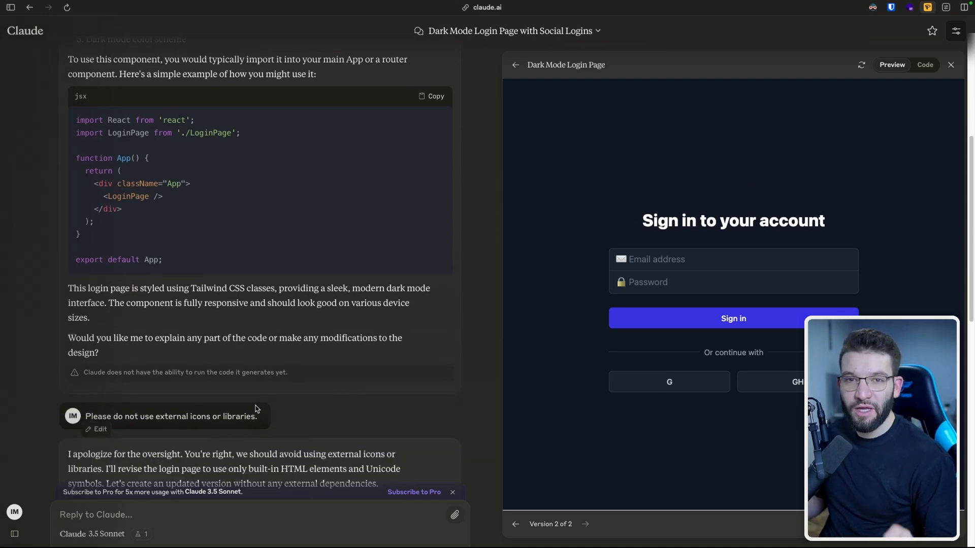
mouse_move(670, 259)
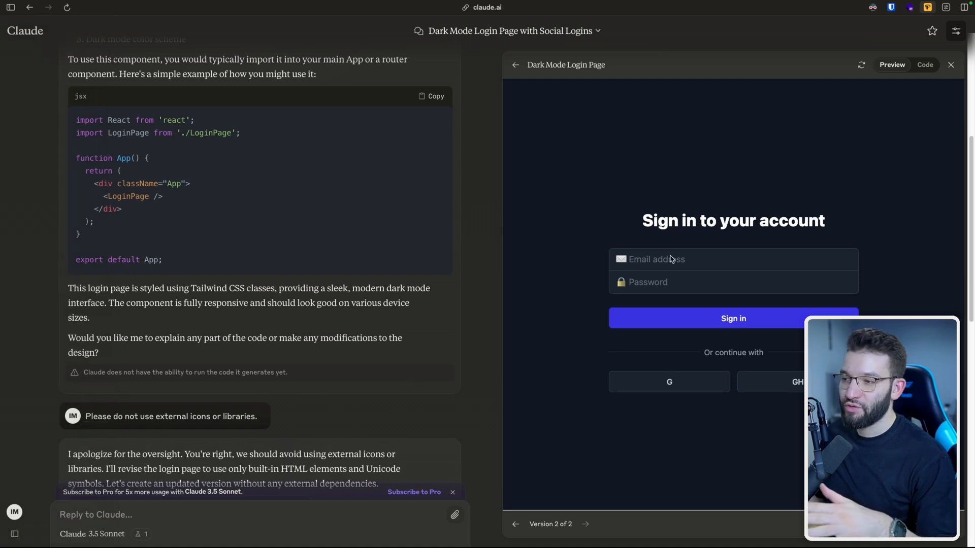
mouse_move(612, 266)
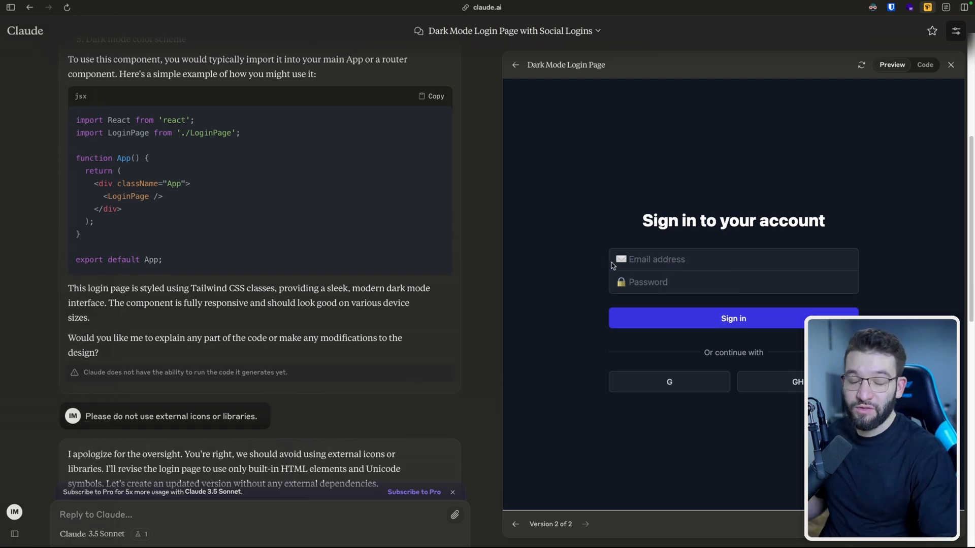
mouse_move(247, 401)
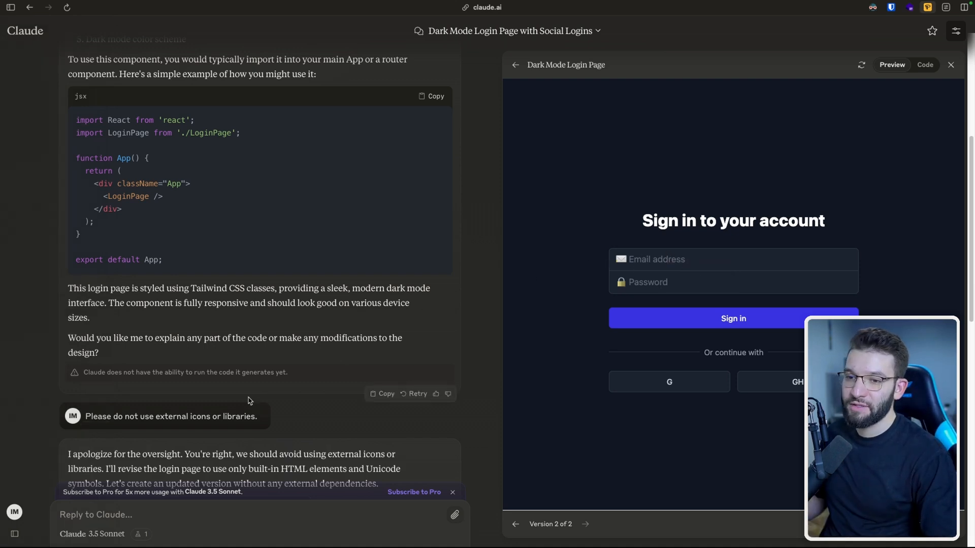
scroll(down, 3)
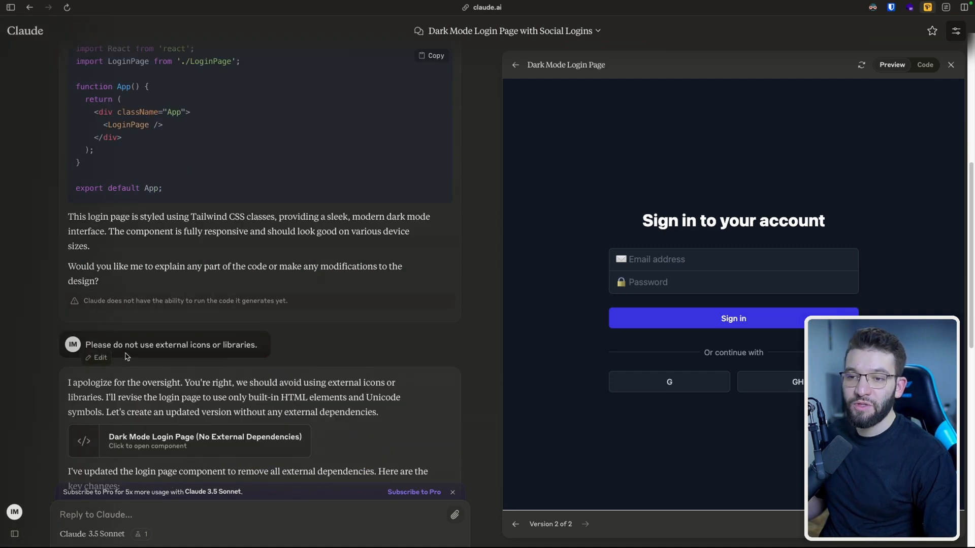
mouse_move(242, 354)
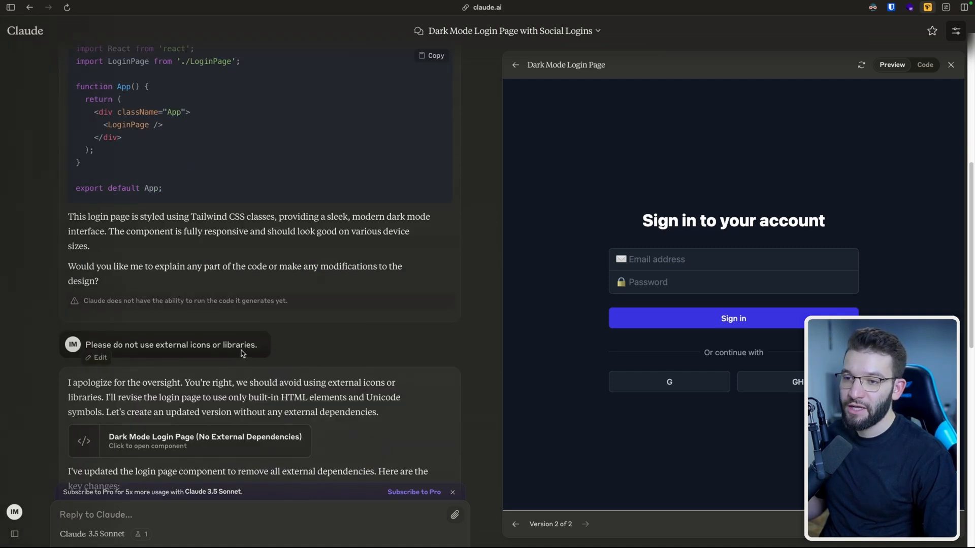
click(732, 259)
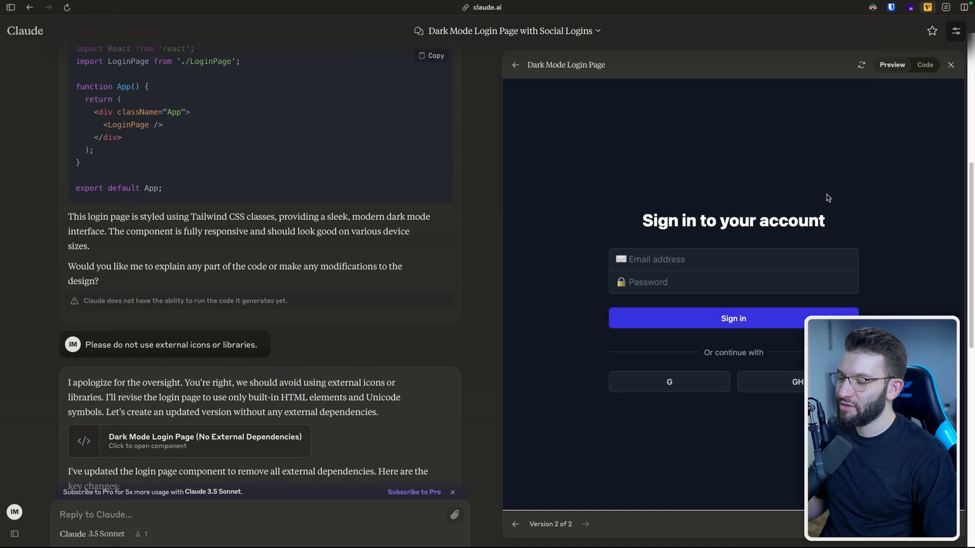
mouse_move(751, 285)
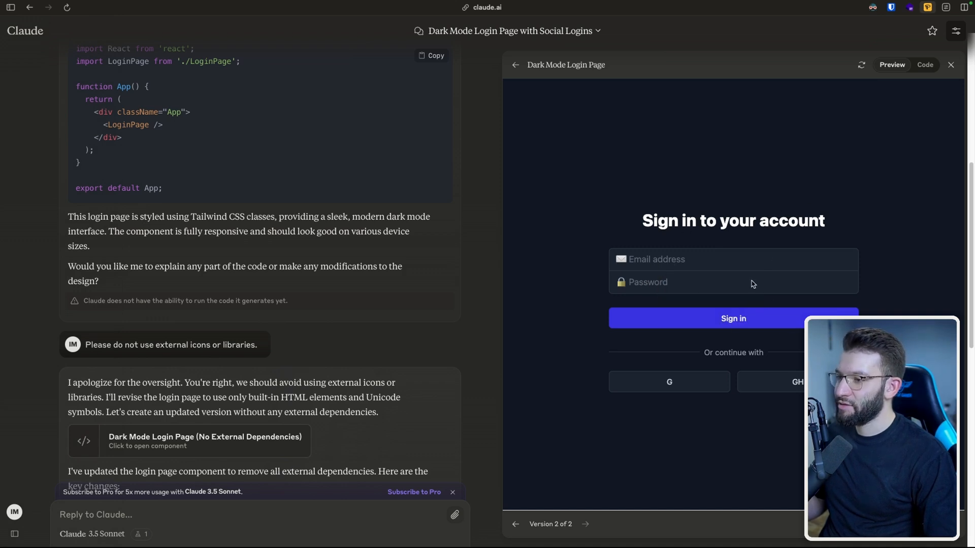
mouse_move(731, 363)
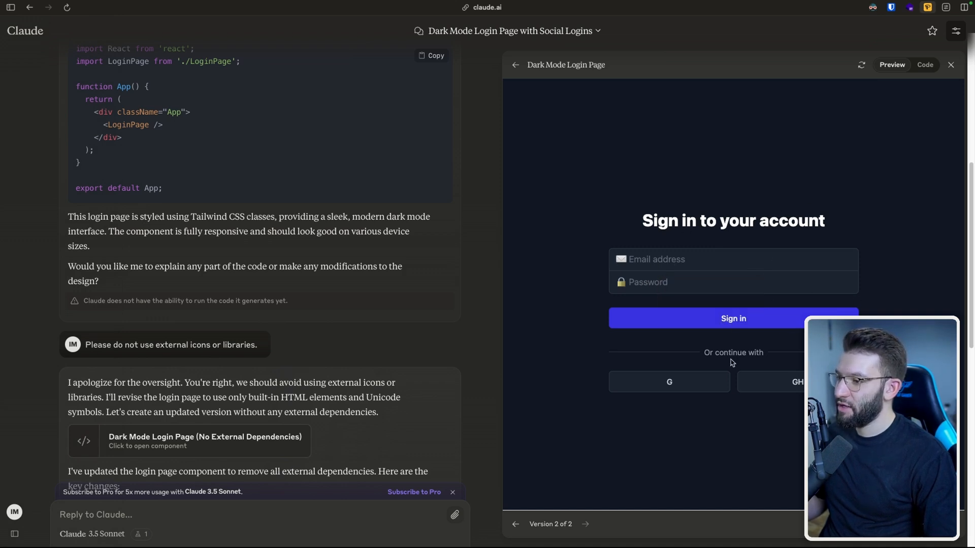
mouse_move(661, 387)
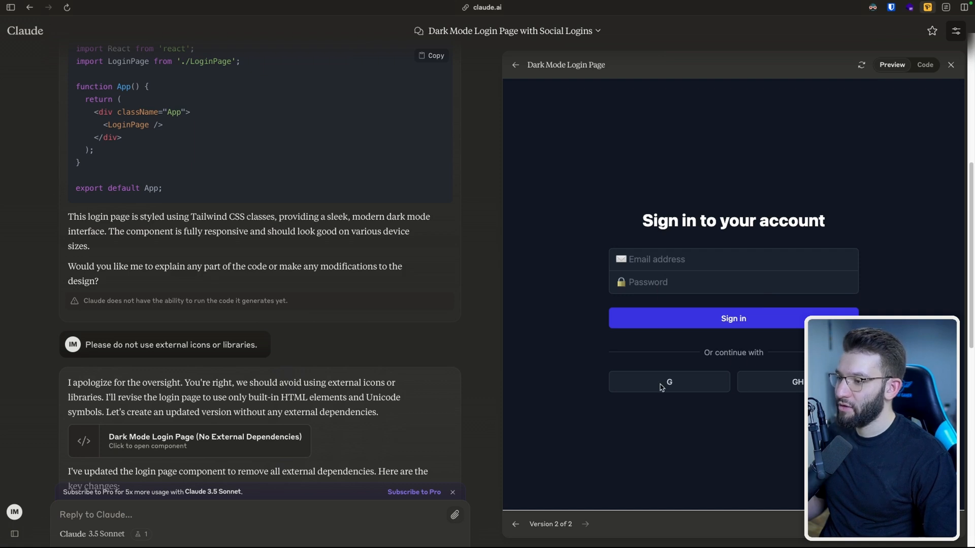
mouse_move(801, 386)
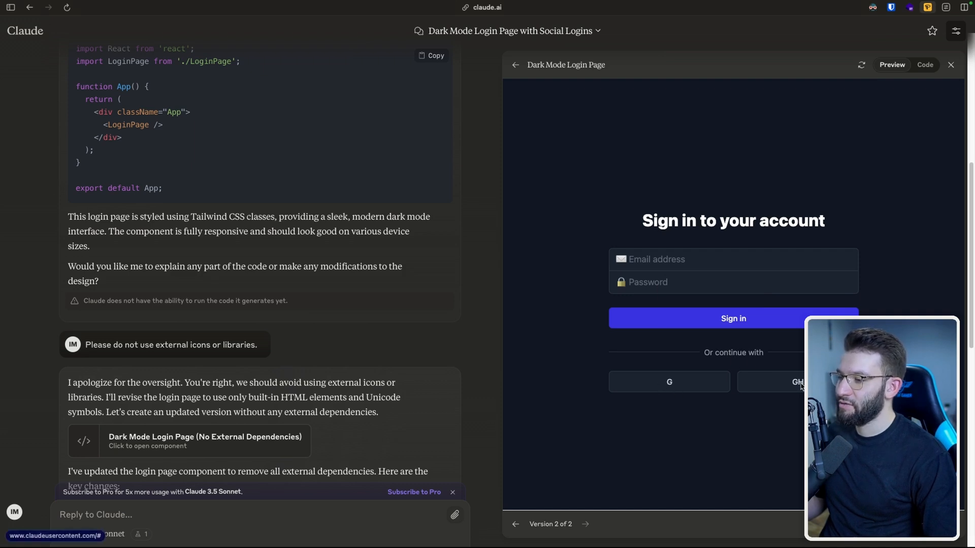
mouse_move(852, 214)
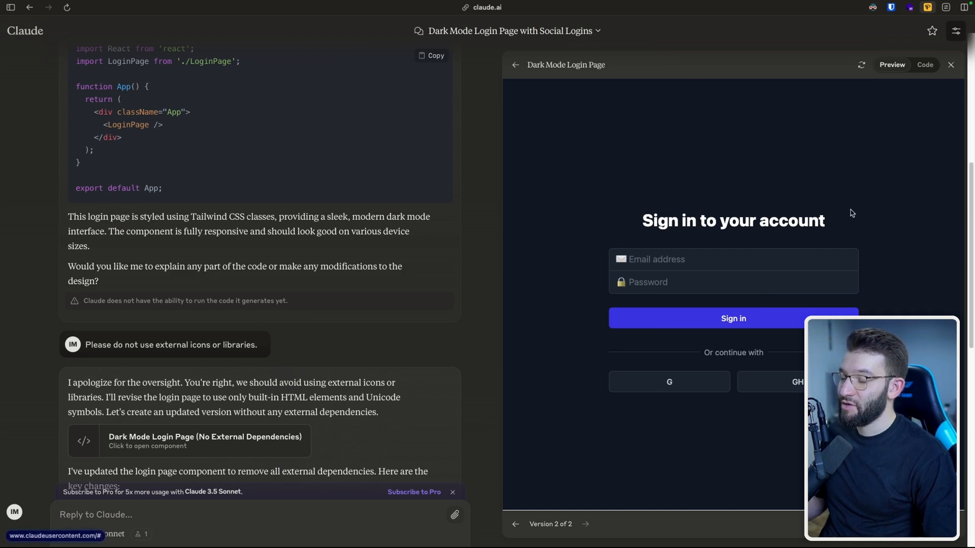
click(924, 65)
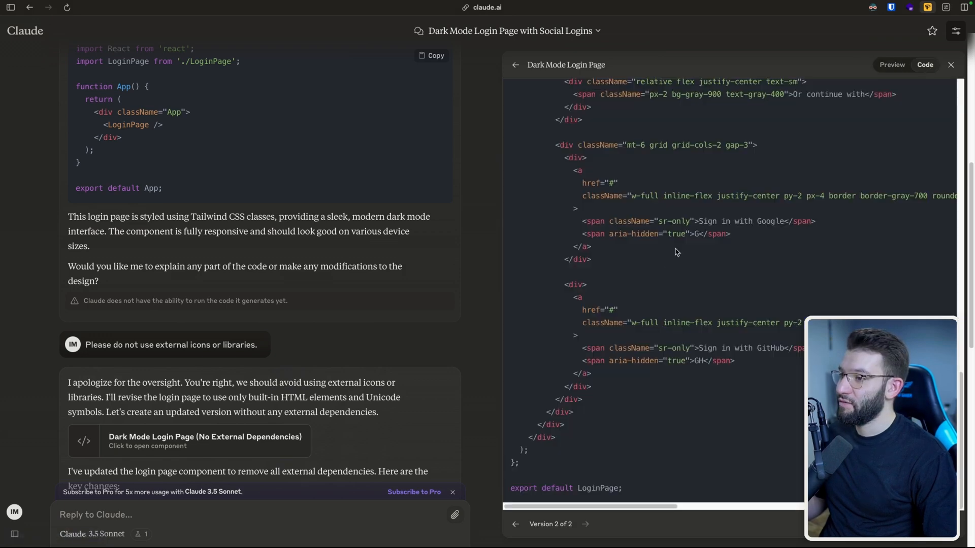
mouse_move(685, 219)
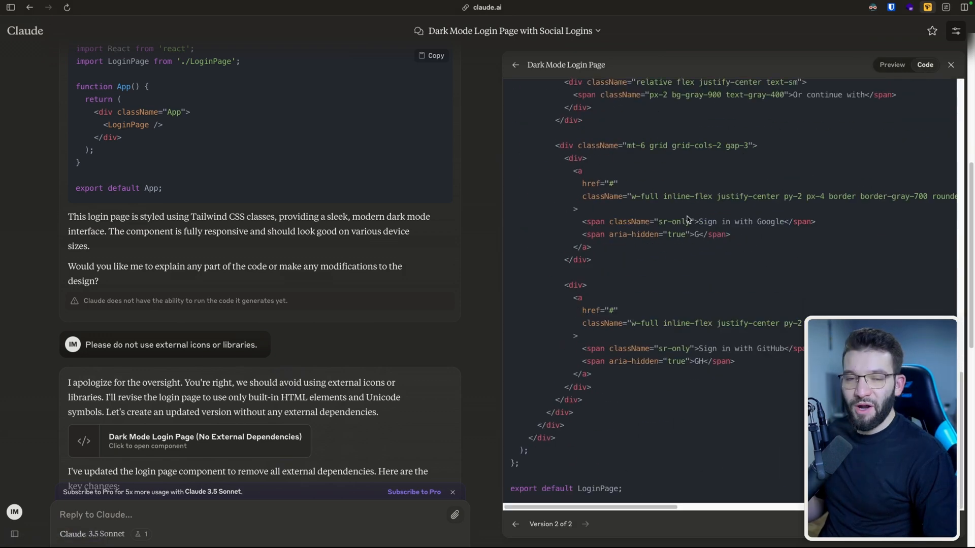
mouse_move(735, 181)
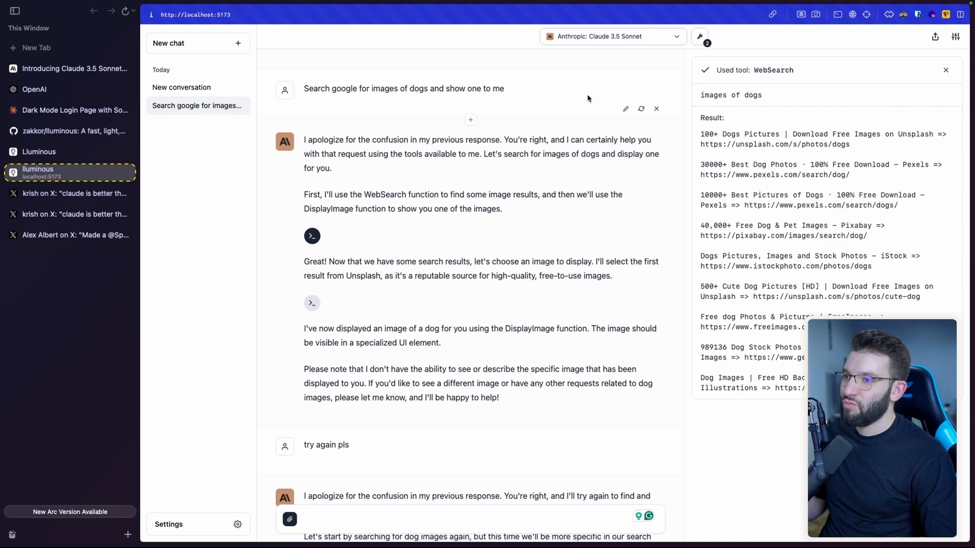
- Browse the Lluminous model selector list and close it
click(612, 36)
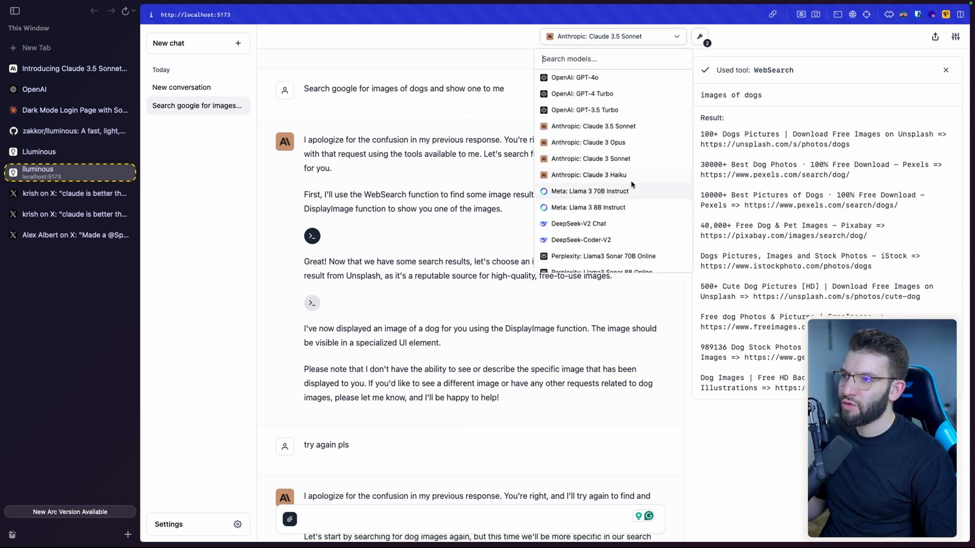
scroll(down, 3)
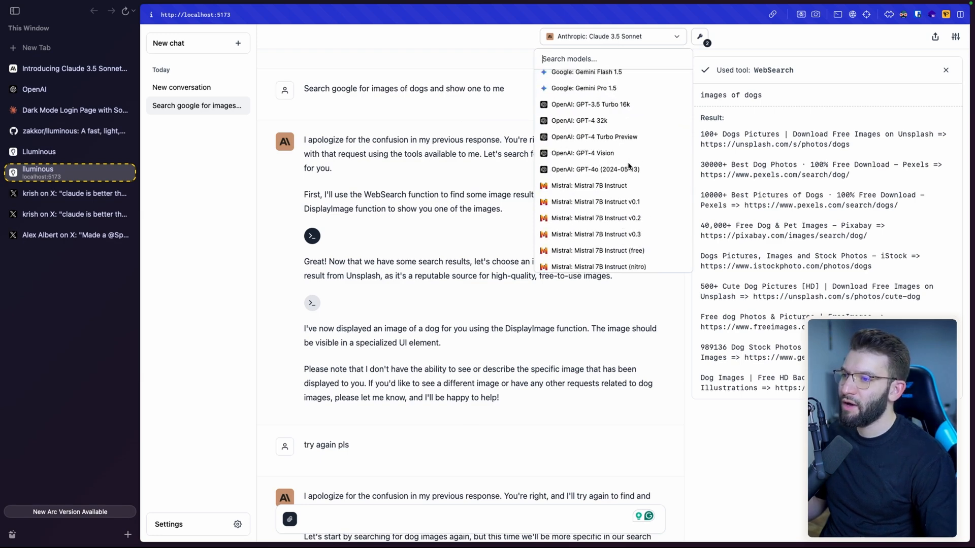
scroll(down, 3)
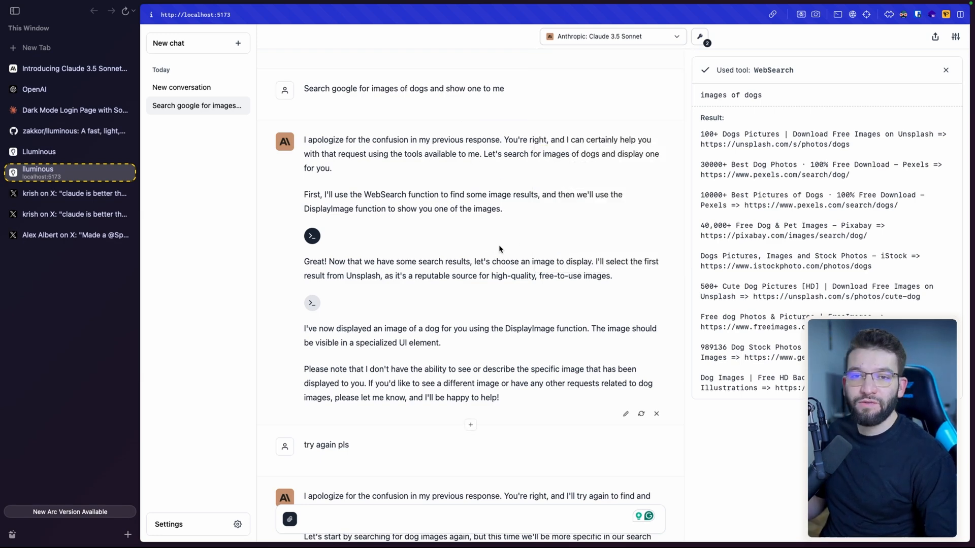
mouse_move(697, 289)
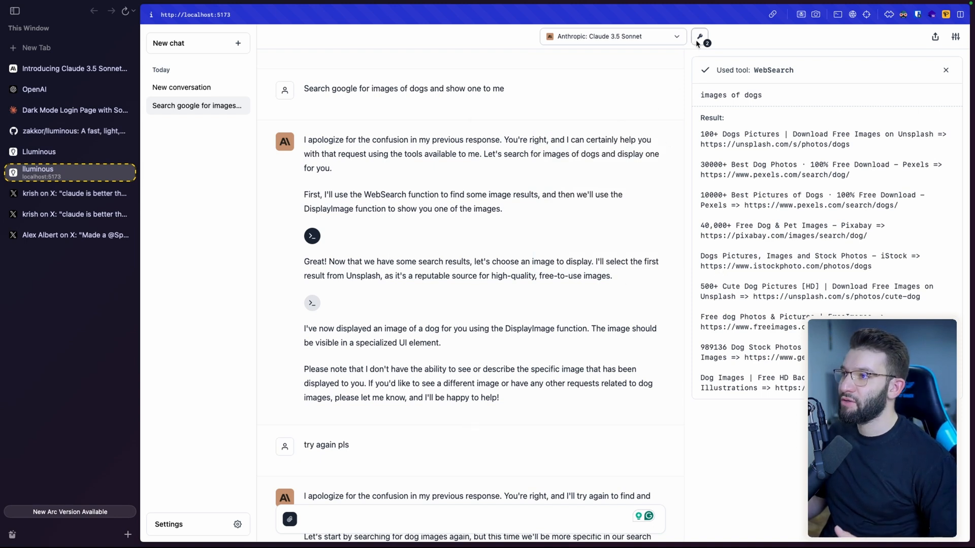
click(698, 36)
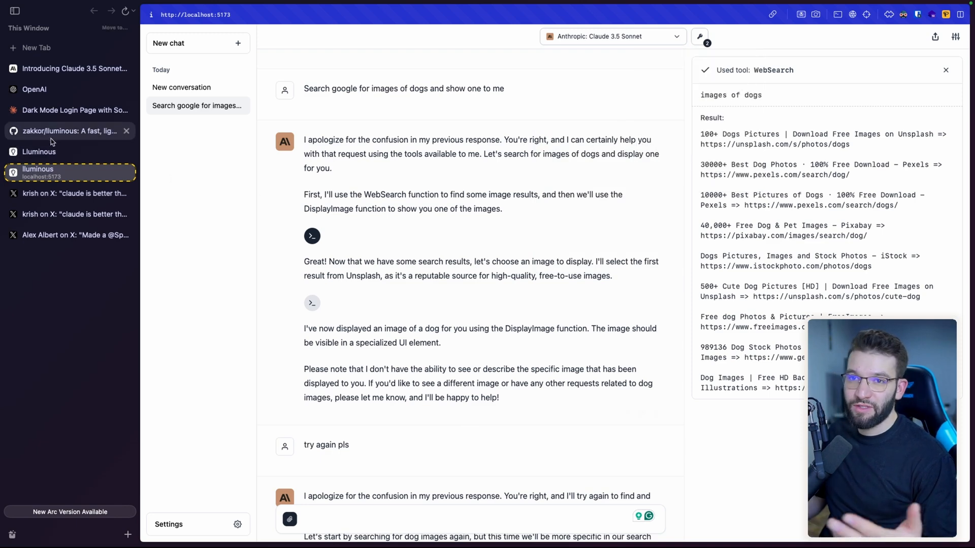
- Switch to the zakkor/lluminous GitHub repo and bring the README key features into view
click(71, 131)
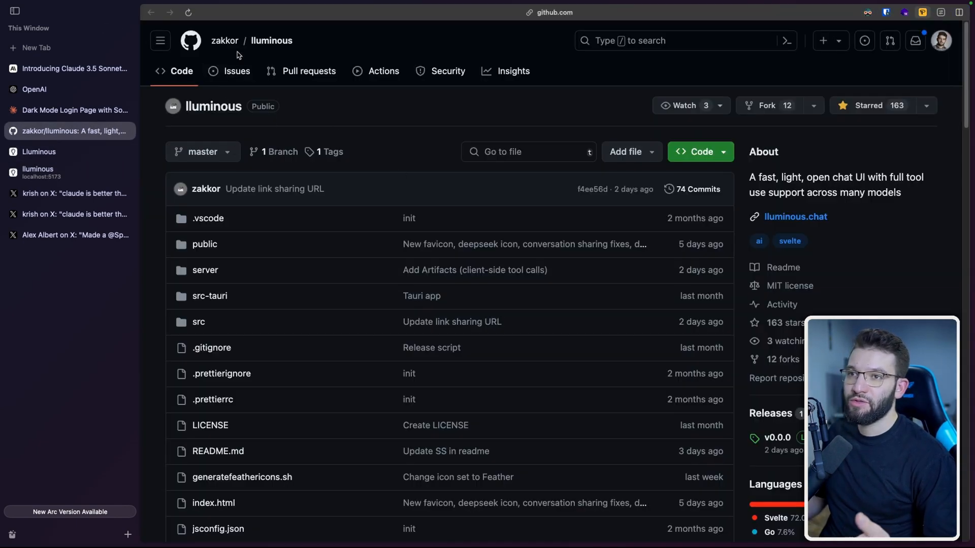
scroll(down, 3)
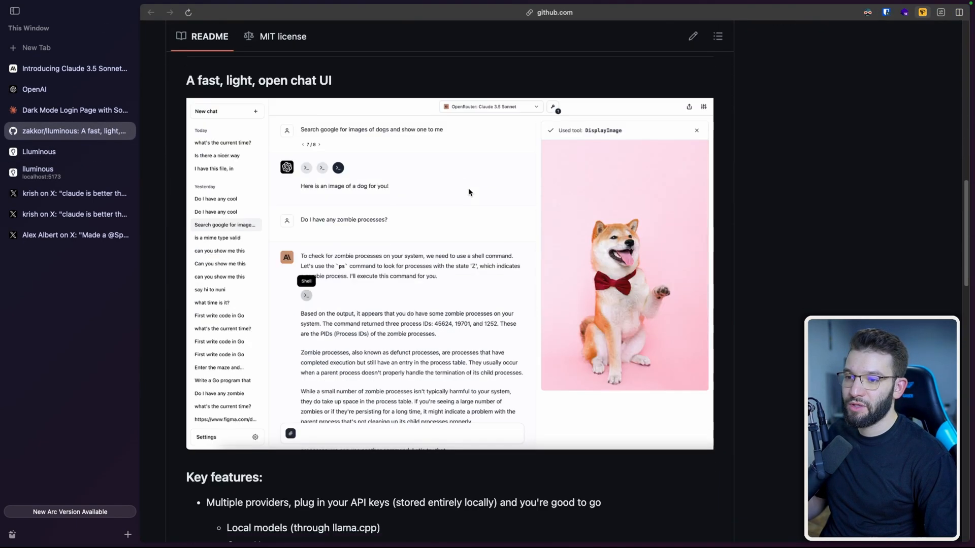
scroll(down, 3)
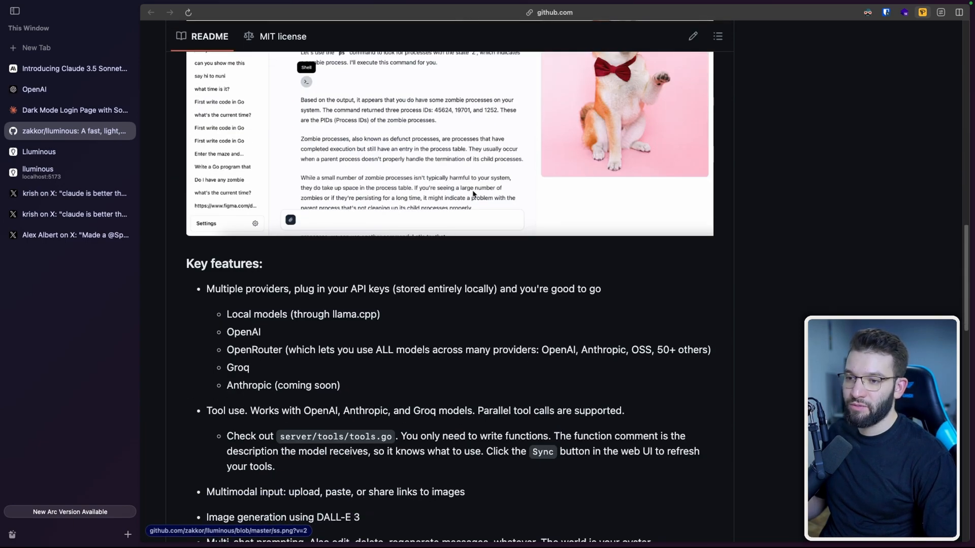
- Switch to the hosted lluminous.chat showing the self-playing snake game conversation
click(39, 152)
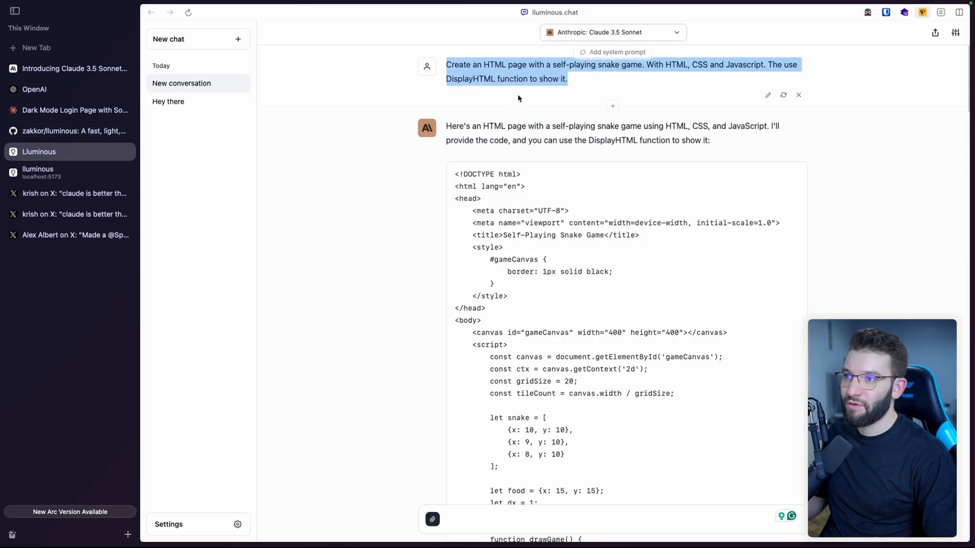
mouse_move(68, 214)
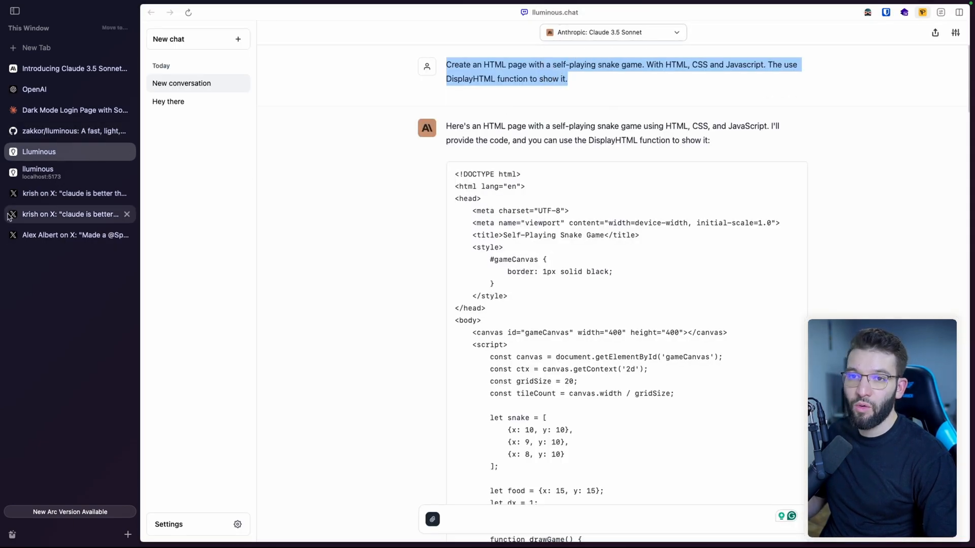
mouse_move(53, 177)
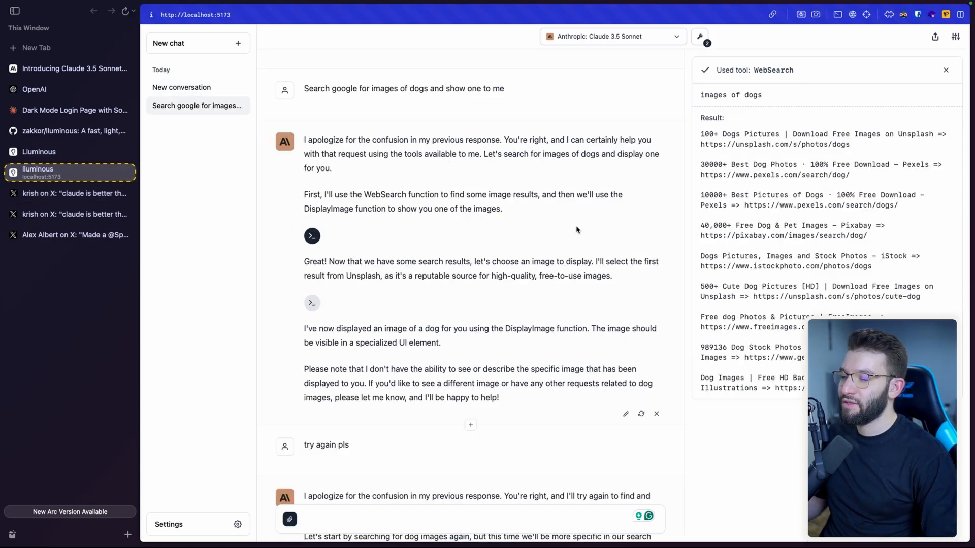
- Highlight the dog image request, scroll to the retry reply and show the enabled tools list with WebSearch and DisplayImage
double_click(343, 88)
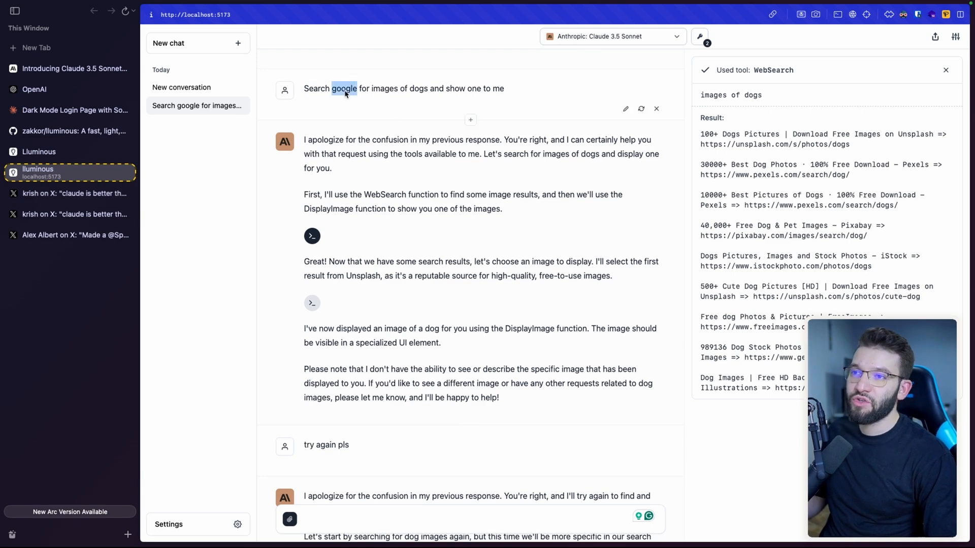
triple_click(403, 88)
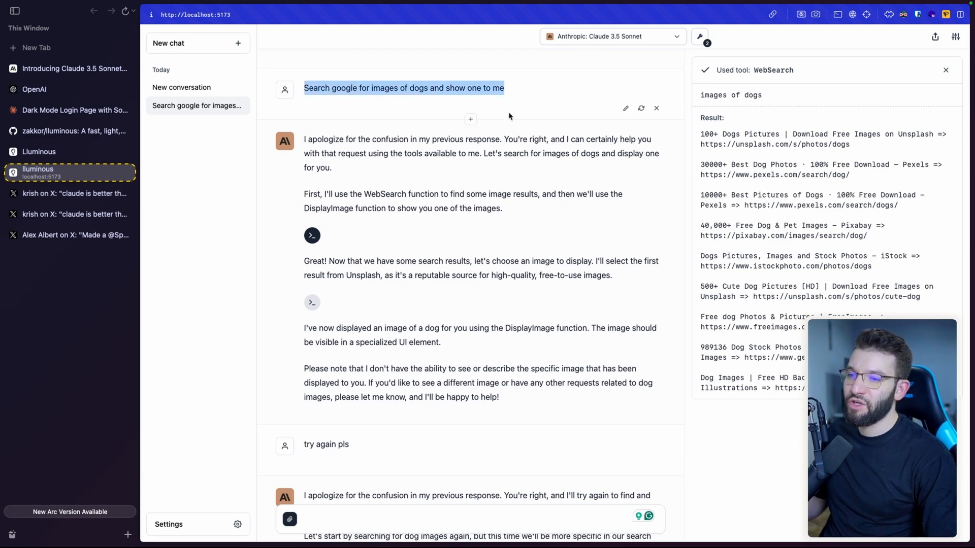
scroll(down, 3)
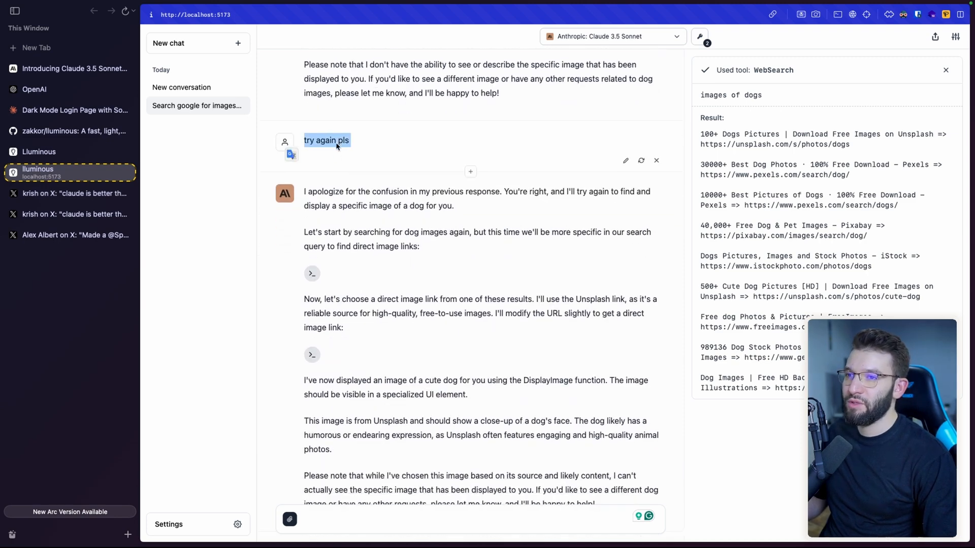
click(698, 37)
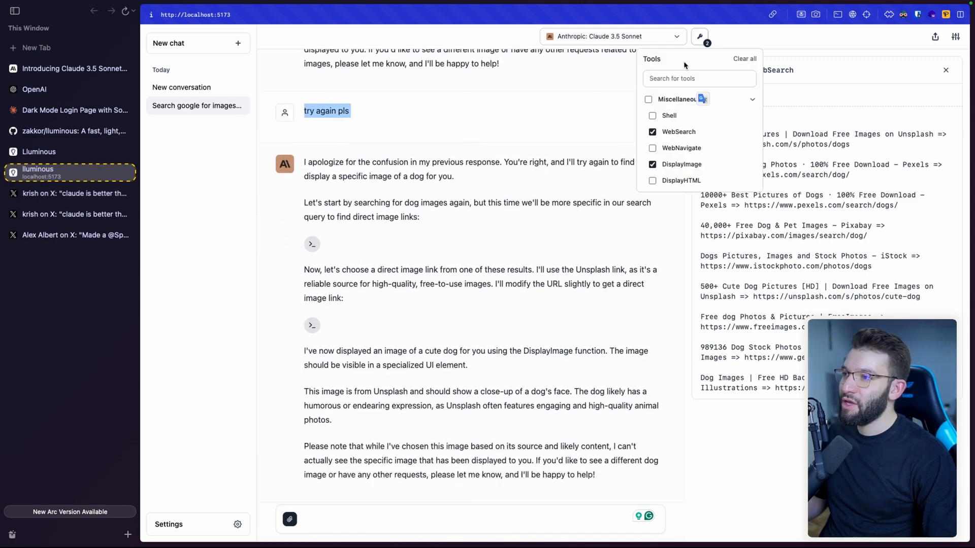
mouse_move(677, 131)
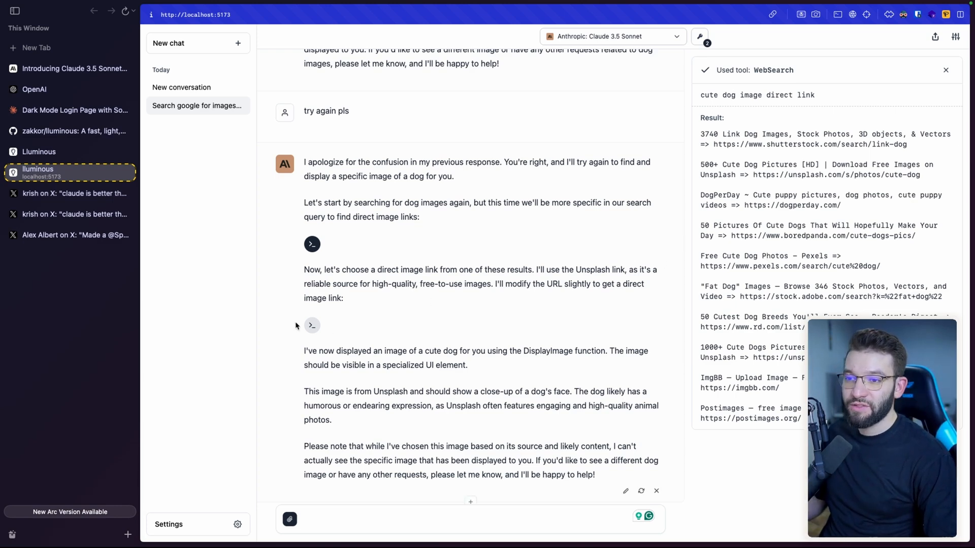
mouse_move(311, 325)
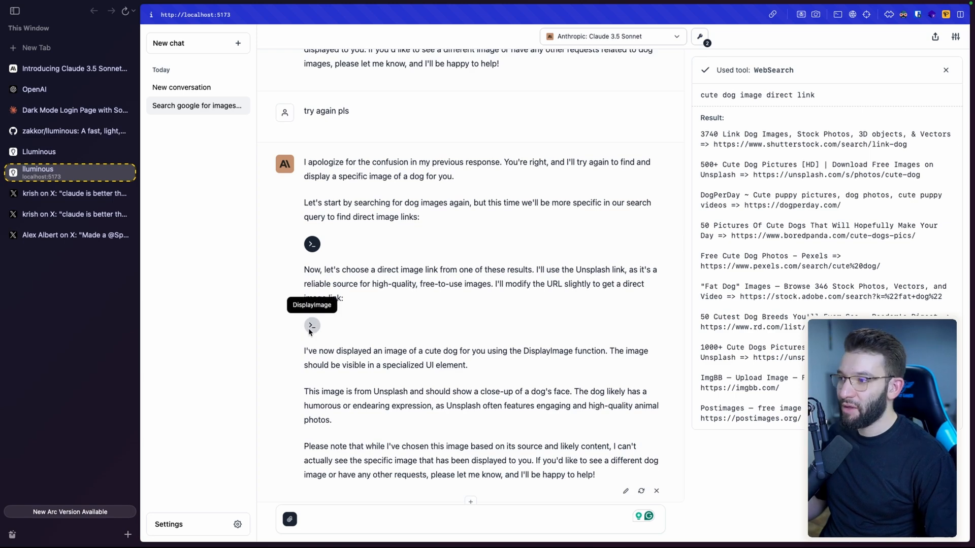
- Show the DisplayImage result, view its JSON code, then return to the black pug photo component
click(312, 325)
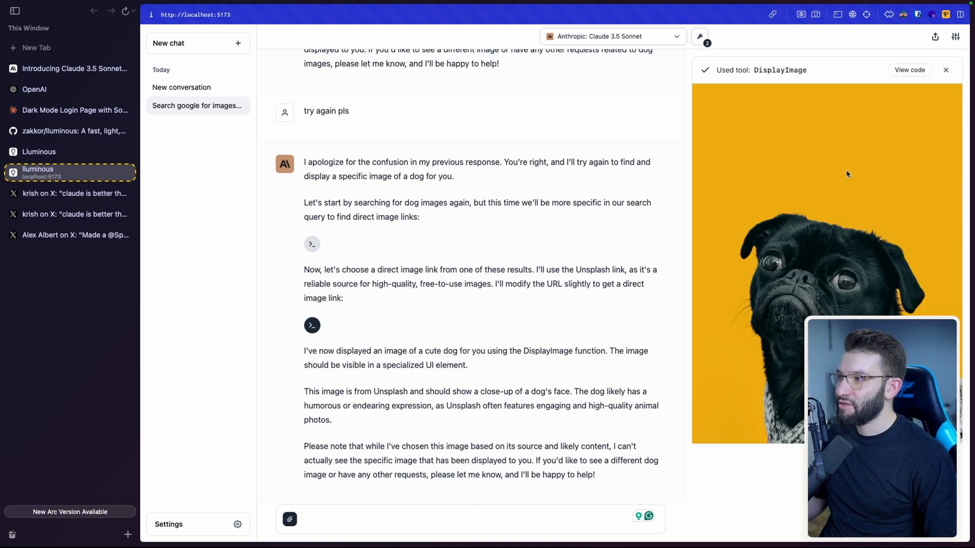
click(909, 70)
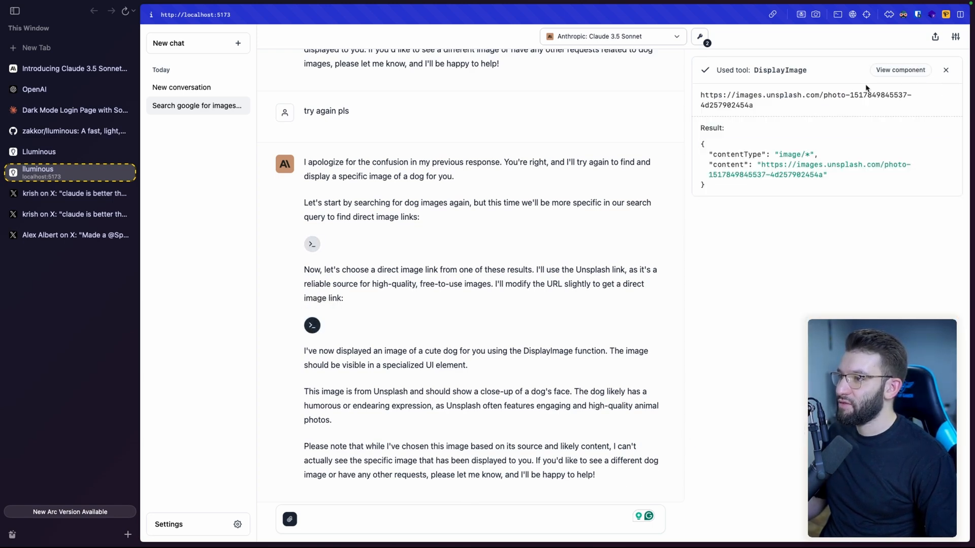
click(900, 70)
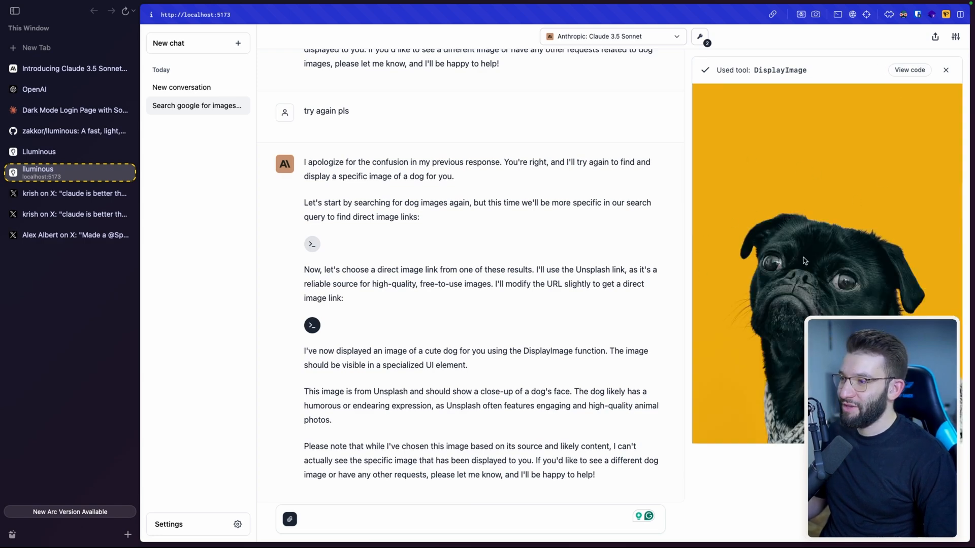
mouse_move(824, 211)
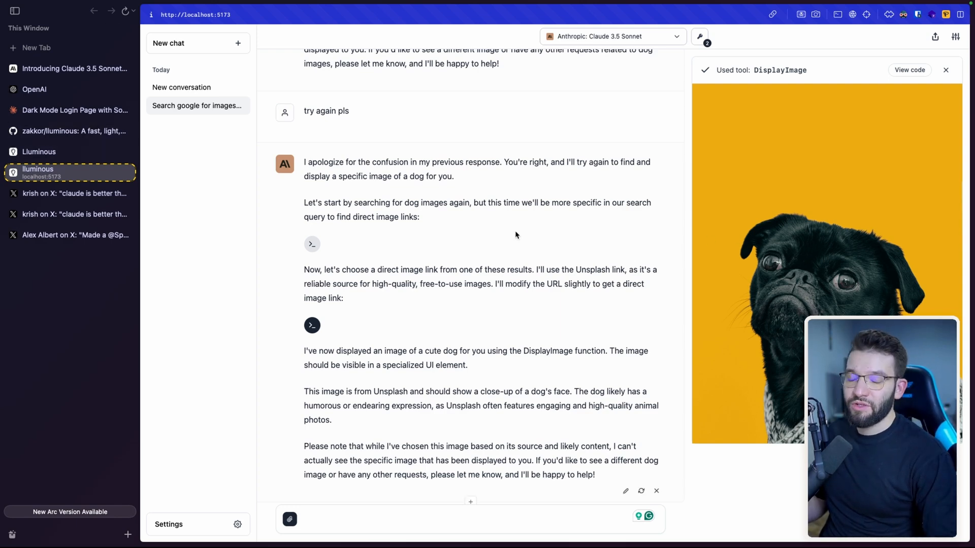
mouse_move(520, 242)
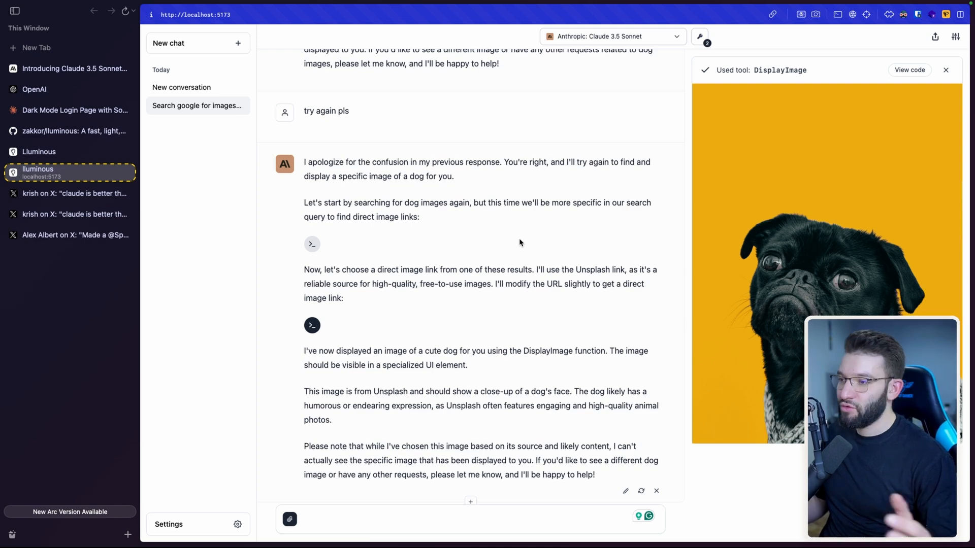